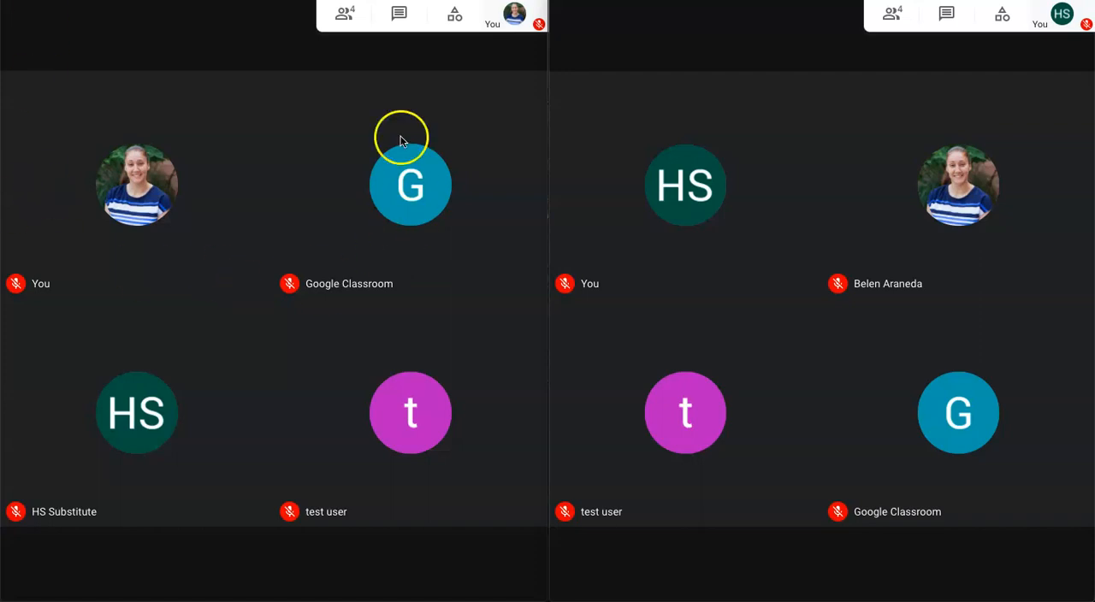
pyautogui.moveTo(920, 305)
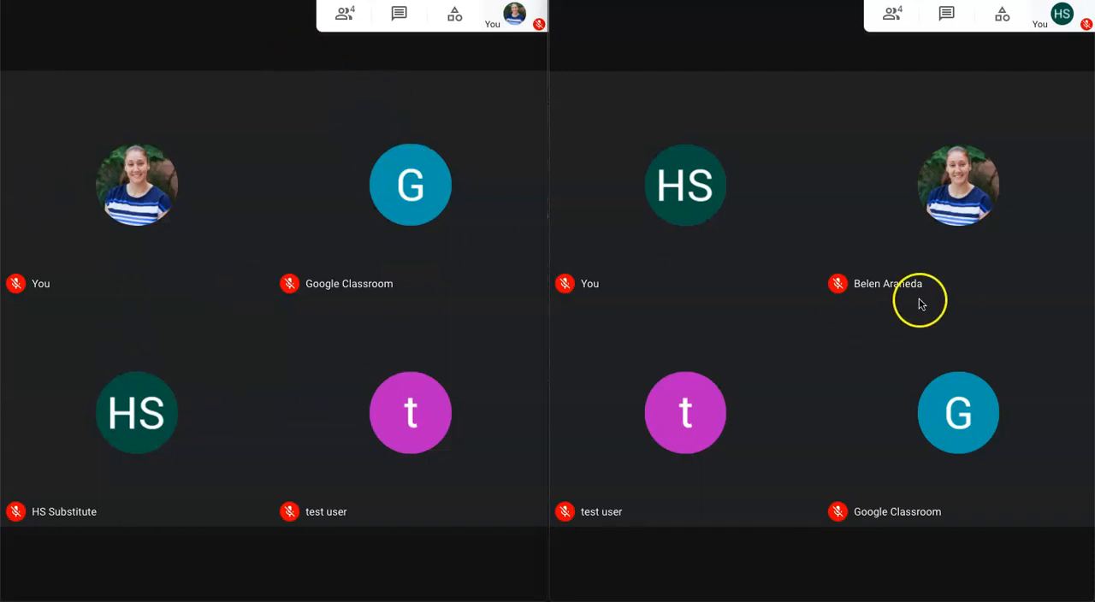
pyautogui.moveTo(625, 54)
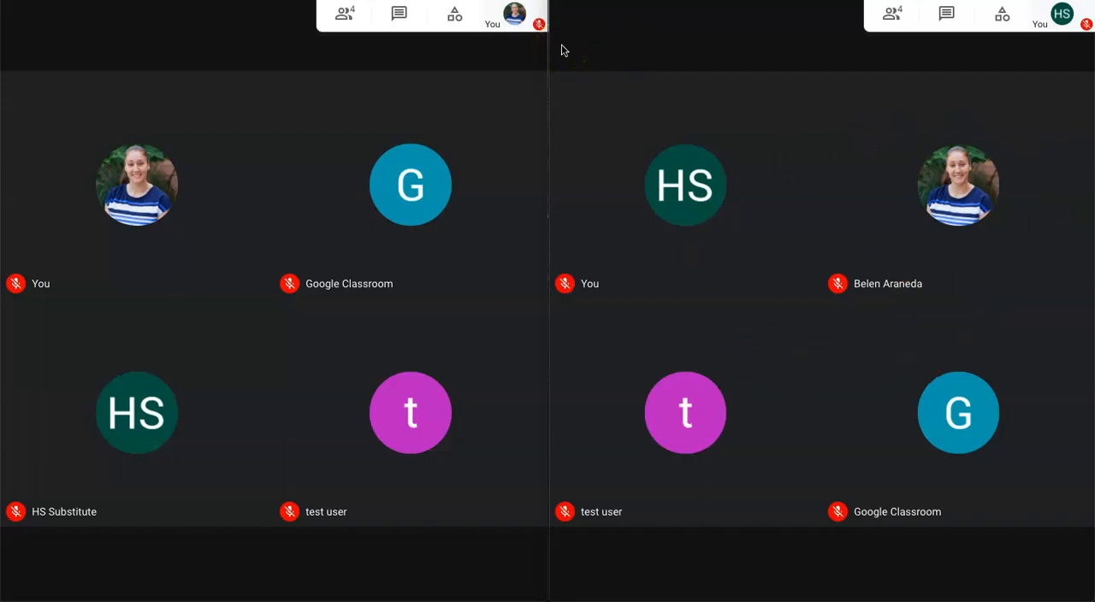
pyautogui.moveTo(401, 49)
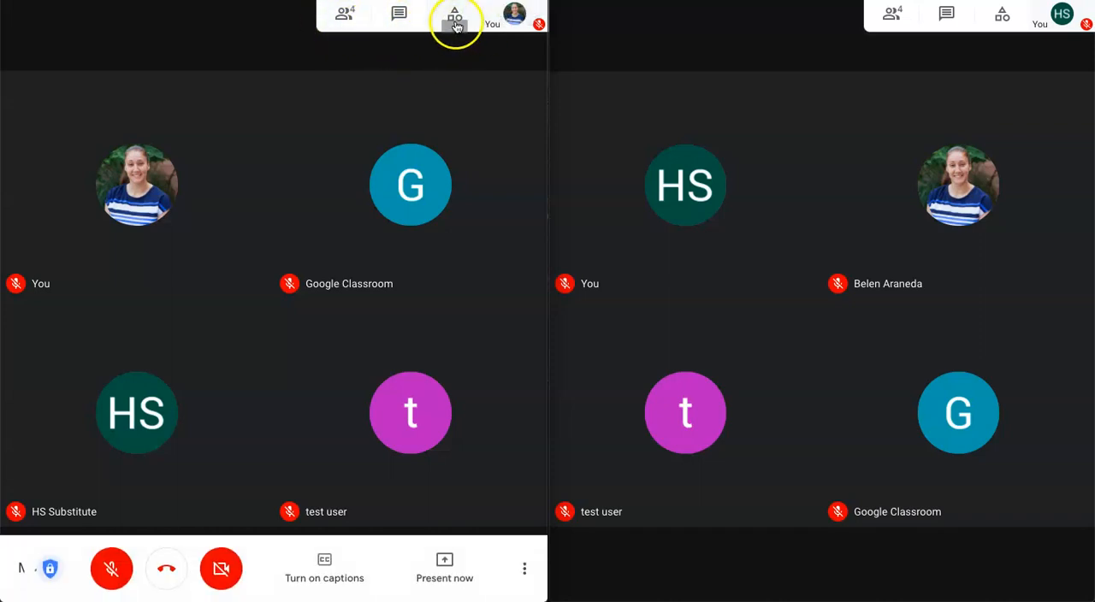
pyautogui.moveTo(455, 19)
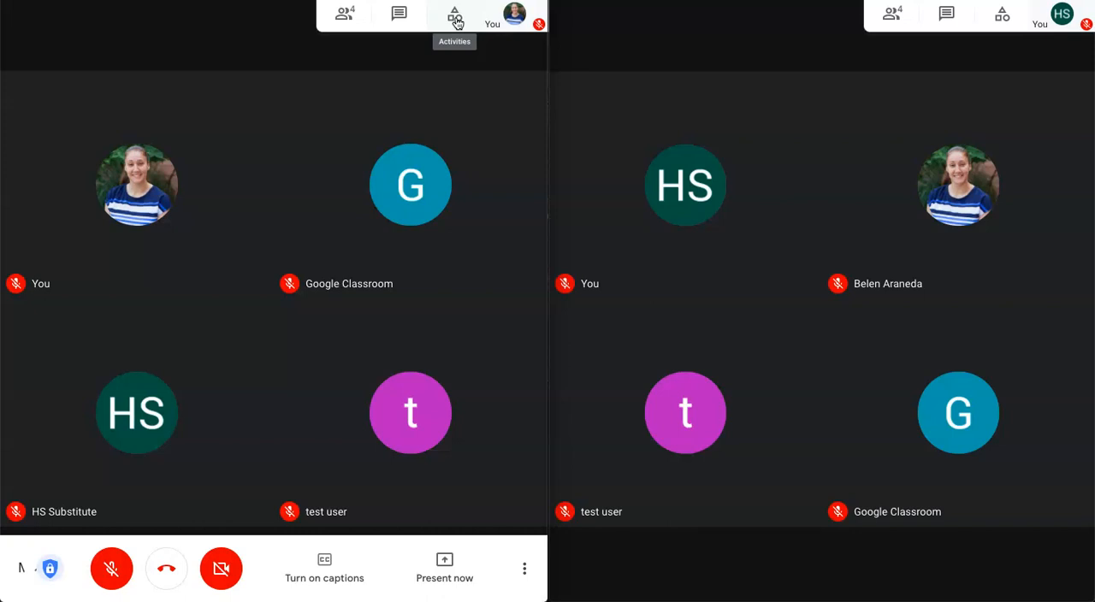
# Step: Open the Activities panel listing breakout rooms and polls
pyautogui.click(456, 15)
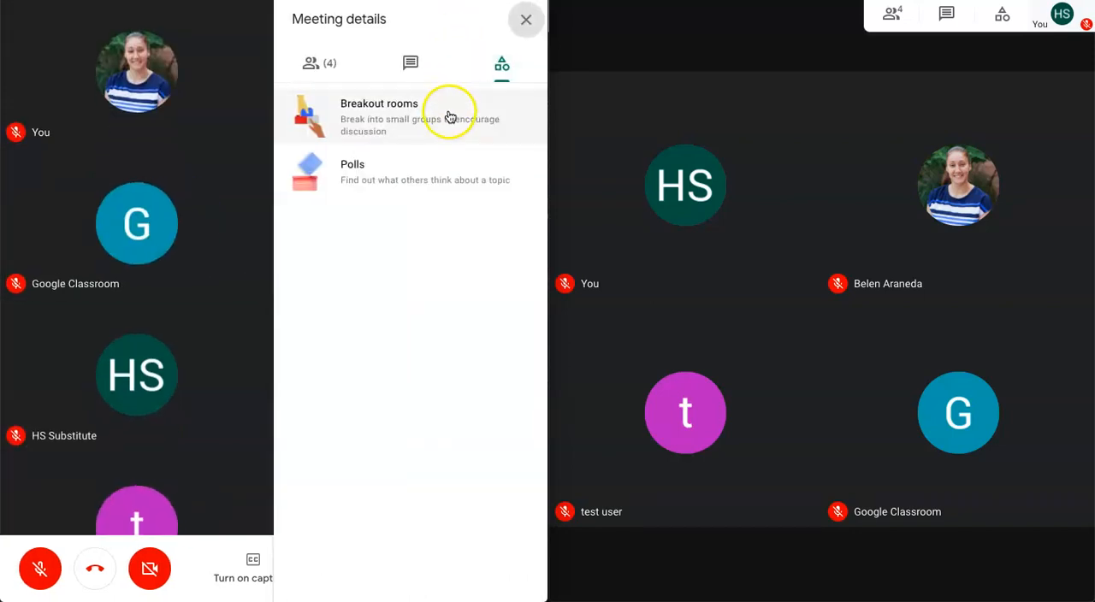
pyautogui.moveTo(564, 164)
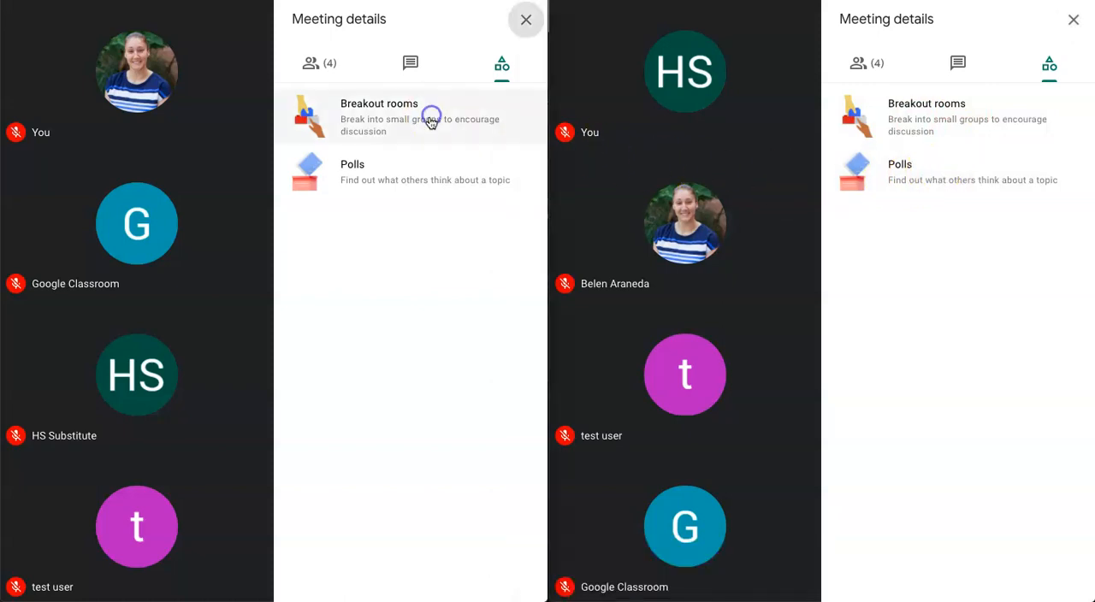
# Step: Plan two breakout rooms: move Google Classroom, try three rooms, revert to two, then shuffle
pyautogui.click(408, 117)
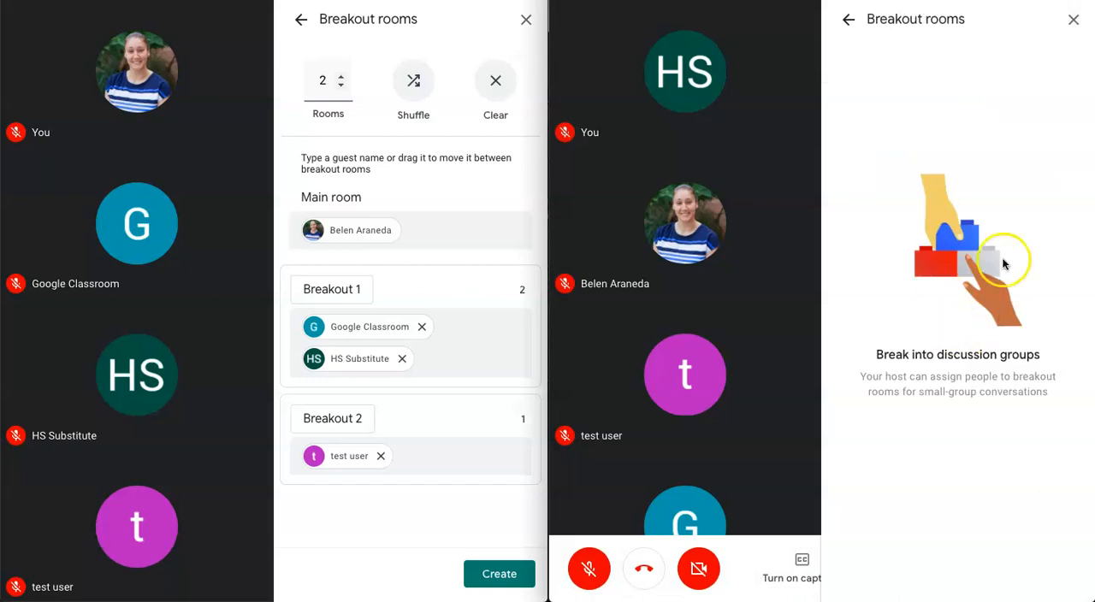
pyautogui.moveTo(911, 66)
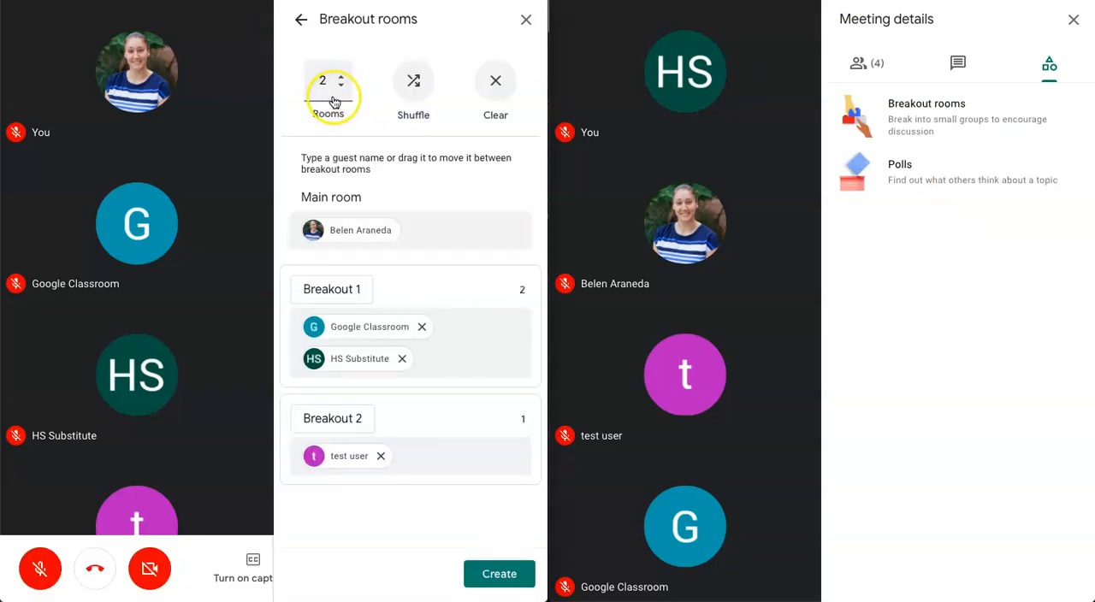
pyautogui.moveTo(335, 123)
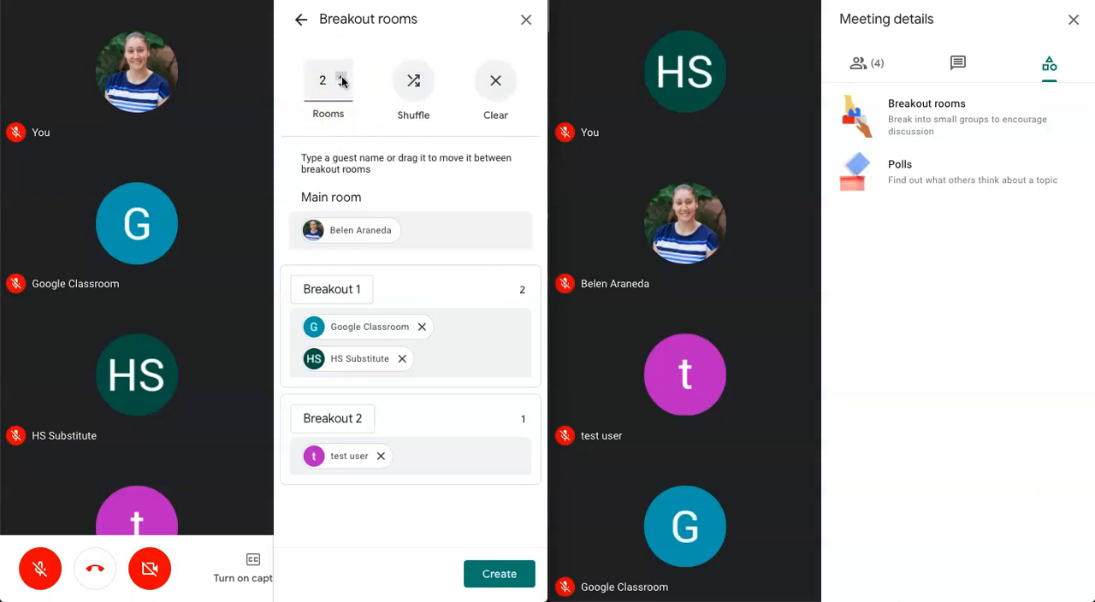
pyautogui.moveTo(413, 81)
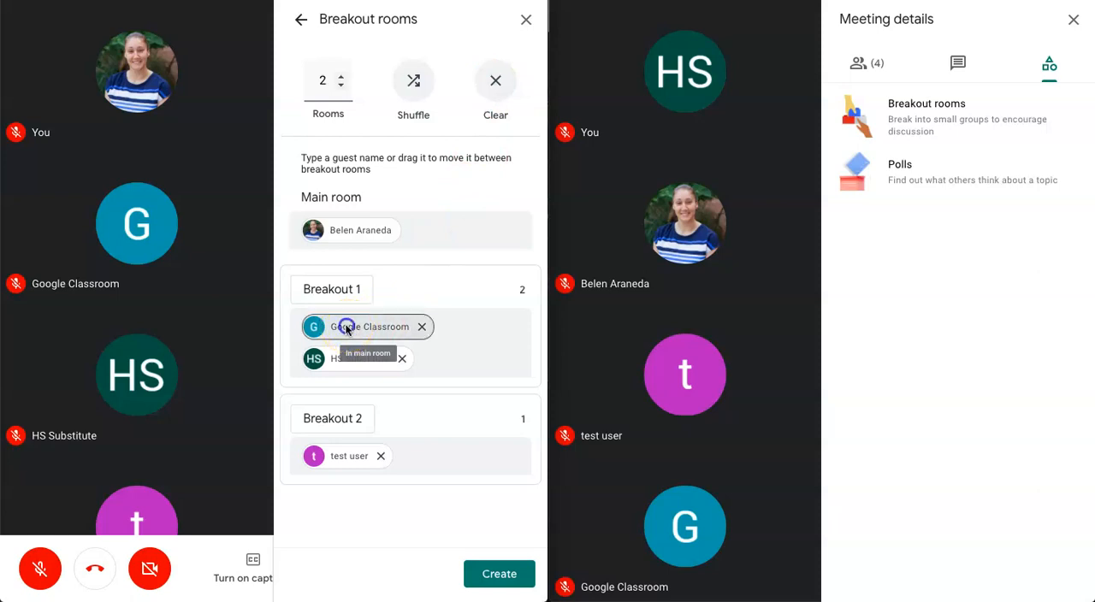
pyautogui.moveTo(368, 326); pyautogui.dragTo(411, 441)
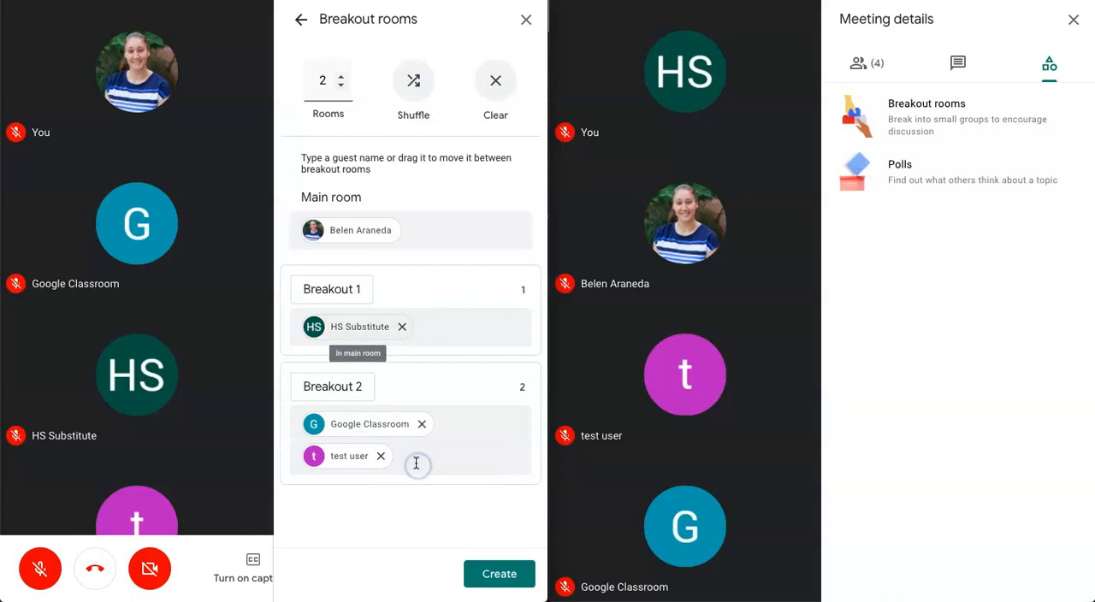
pyautogui.moveTo(457, 330)
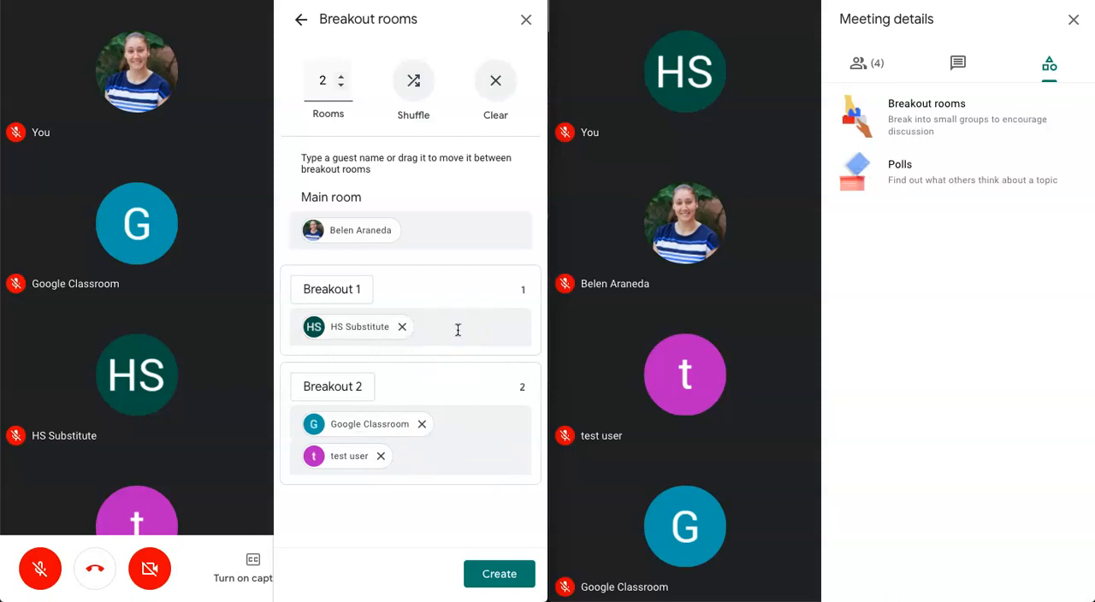
pyautogui.moveTo(451, 463)
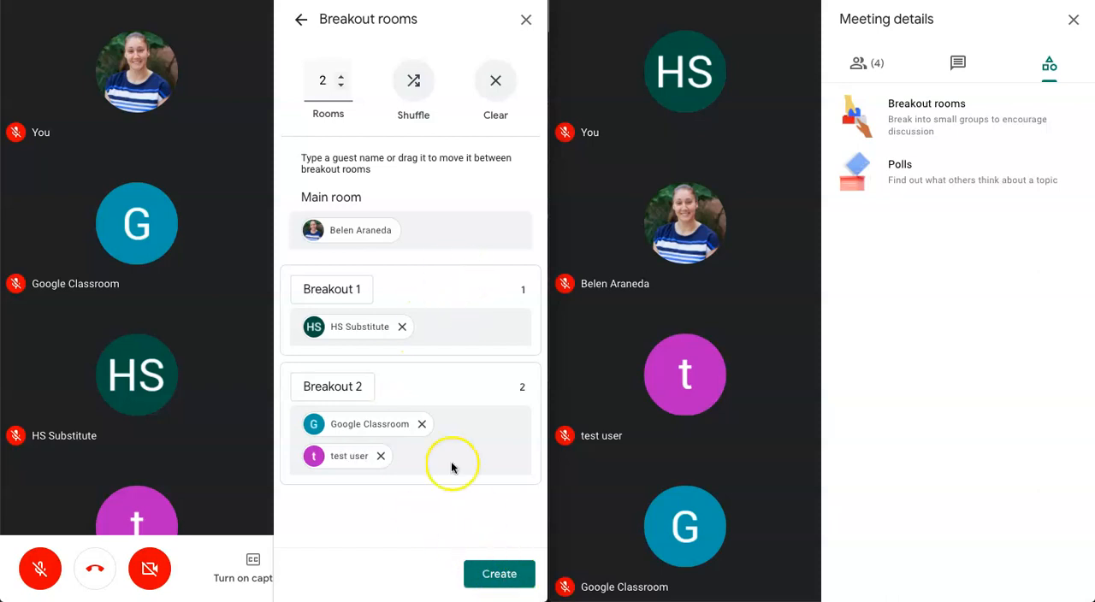
pyautogui.click(345, 75)
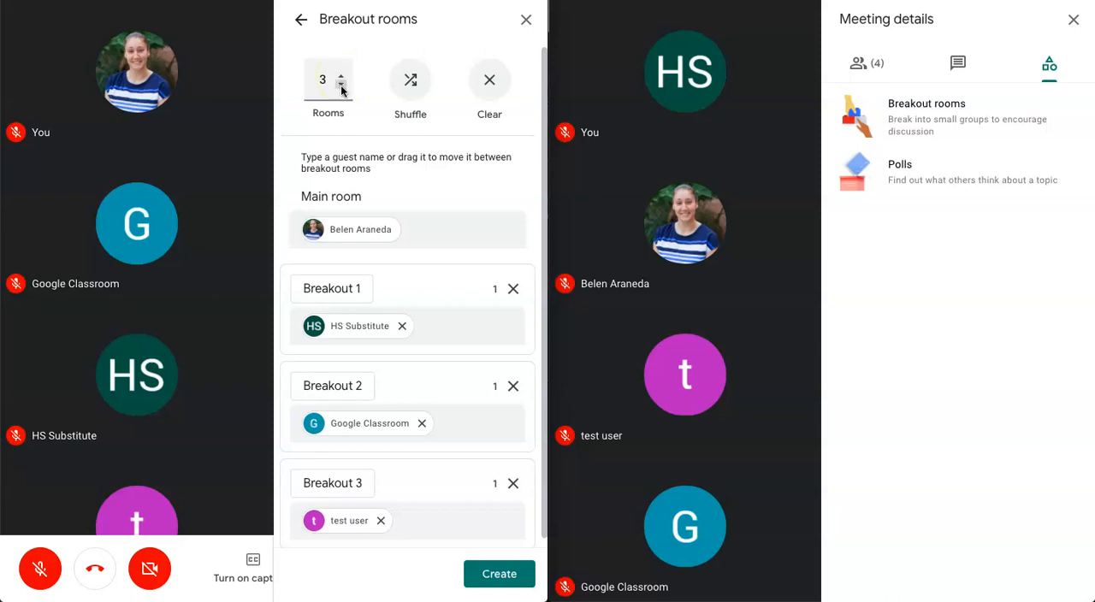
pyautogui.click(343, 85)
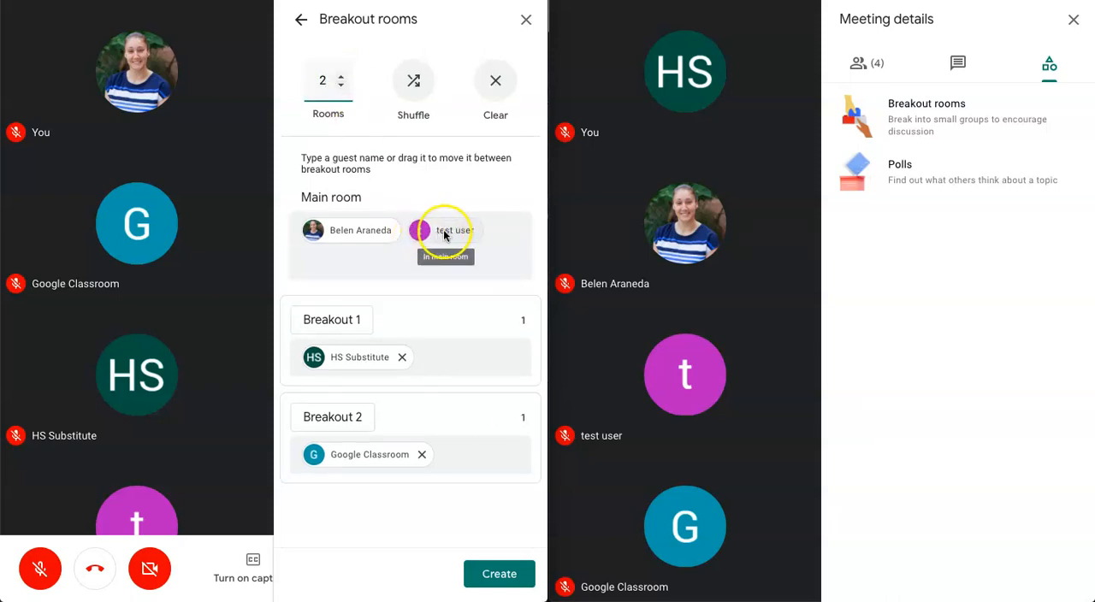
pyautogui.click(413, 81)
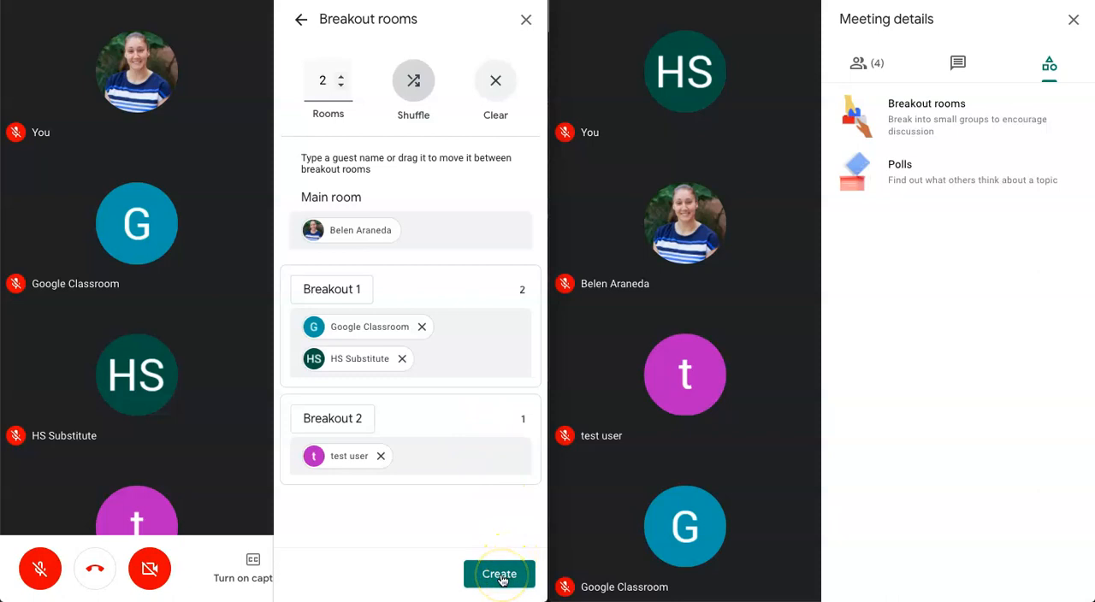
# Step: Create the breakout rooms and have HS Substitute accept joining Breakout 1
pyautogui.click(499, 574)
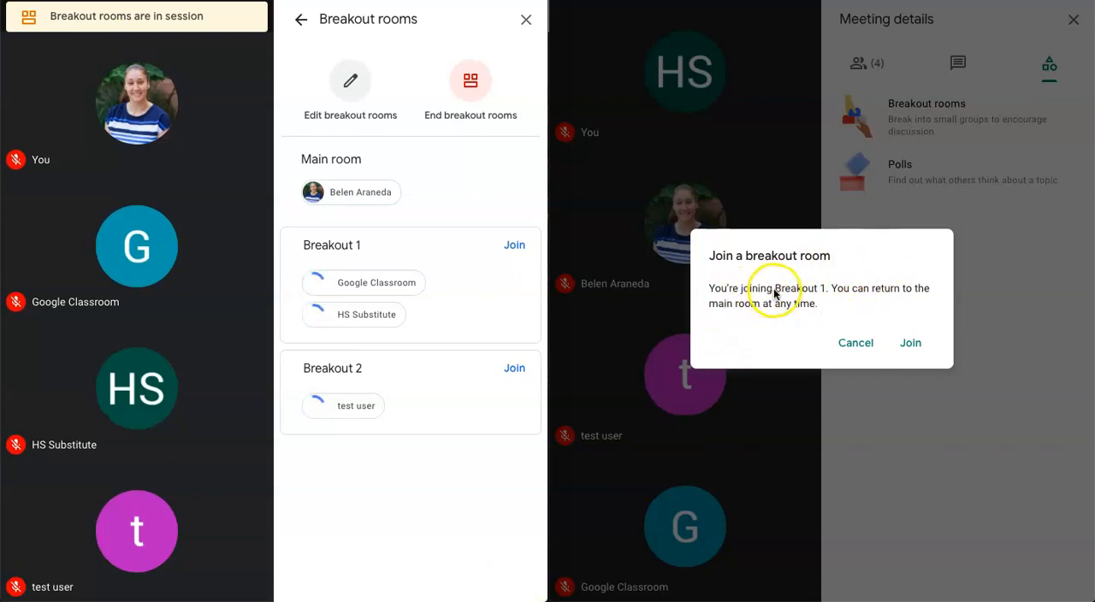
pyautogui.moveTo(774, 319)
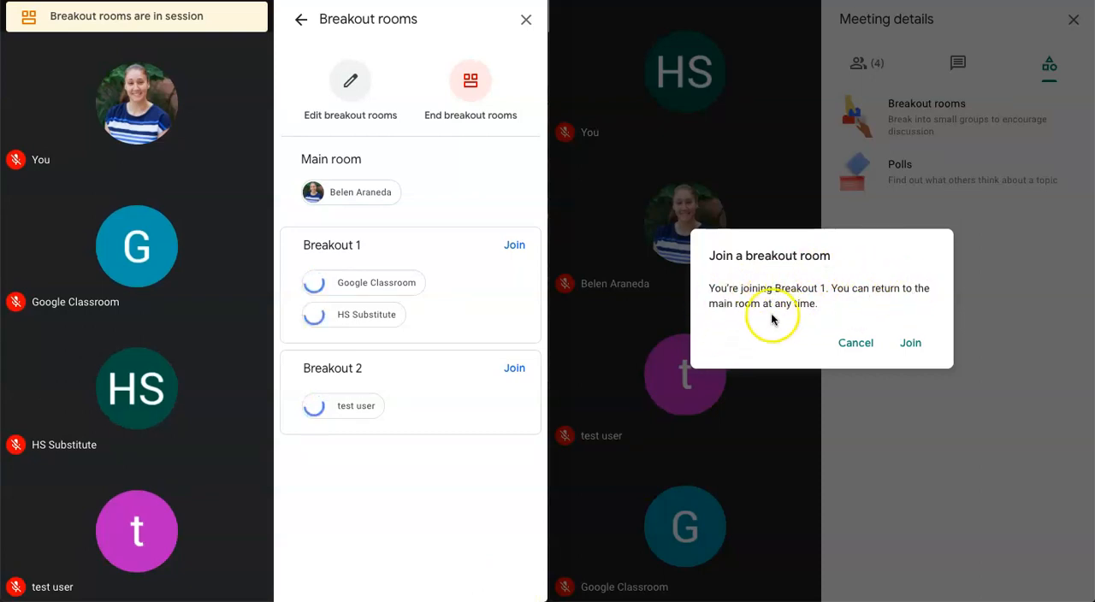
pyautogui.moveTo(910, 316)
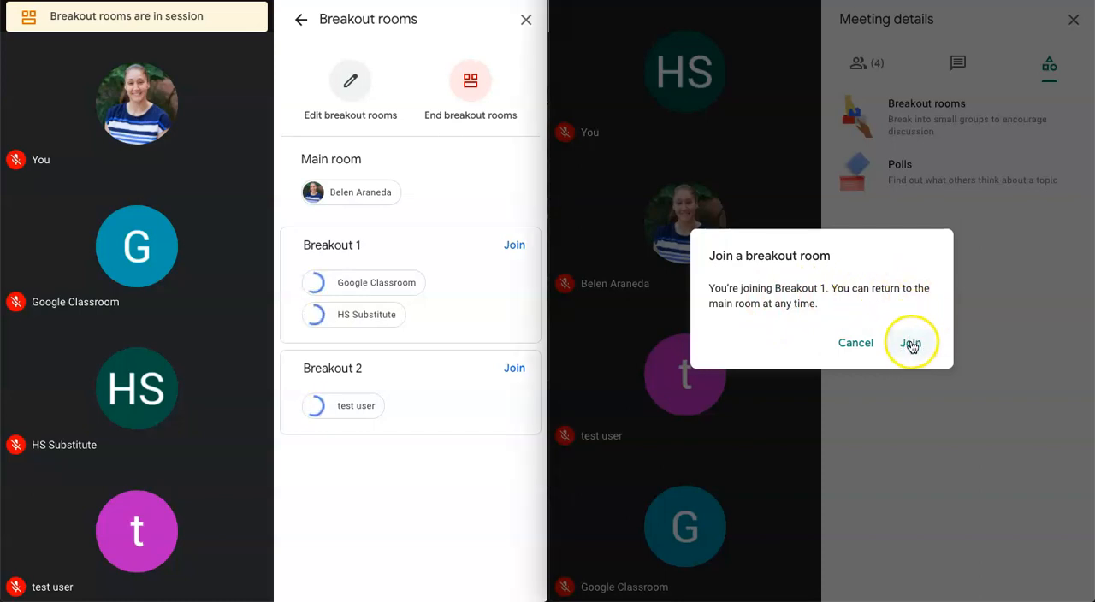
pyautogui.click(911, 343)
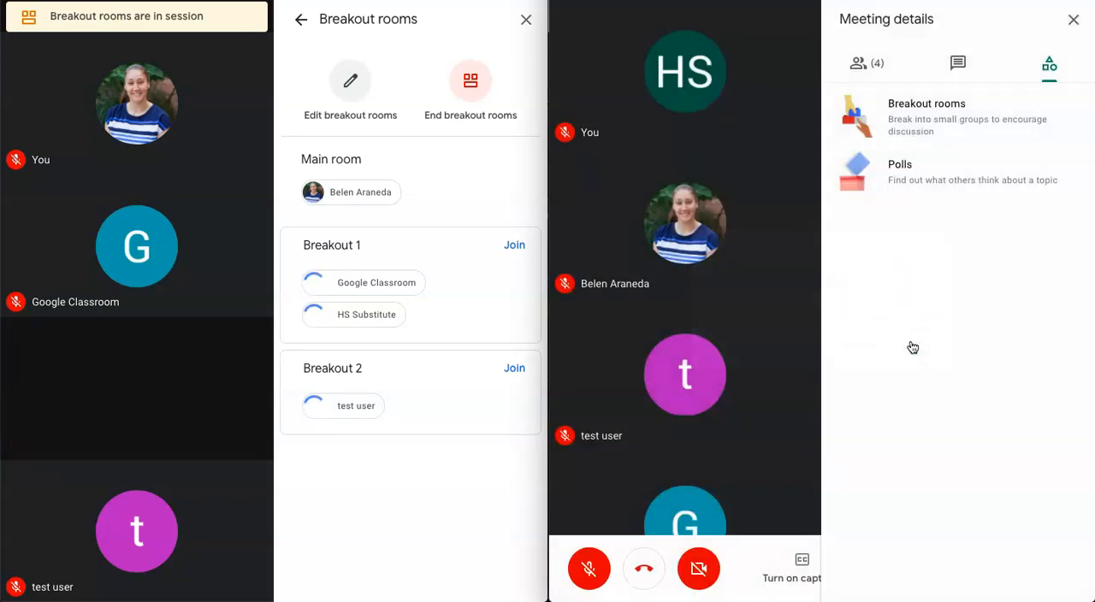
pyautogui.click(514, 244)
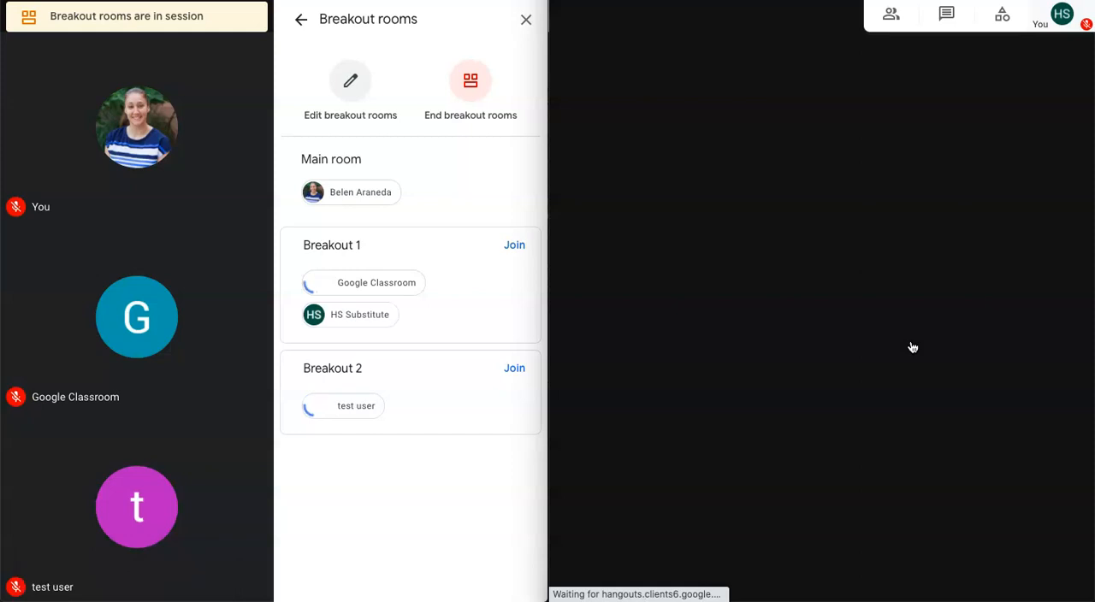
pyautogui.click(514, 244)
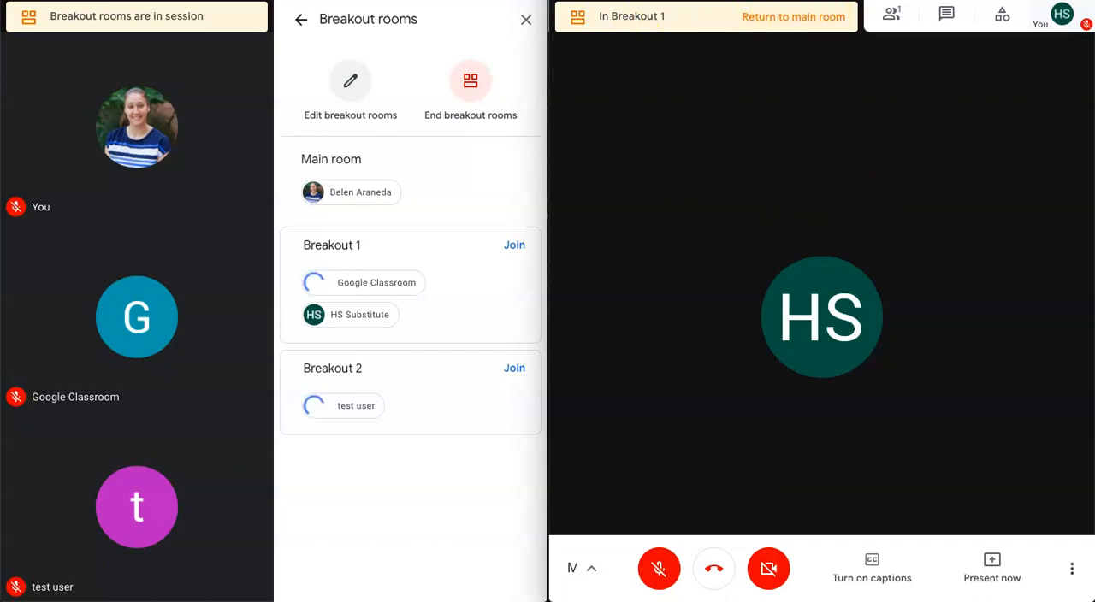
# Step: Accept the Breakout 1 join prompt in Google Classroom's window
pyautogui.click(514, 245)
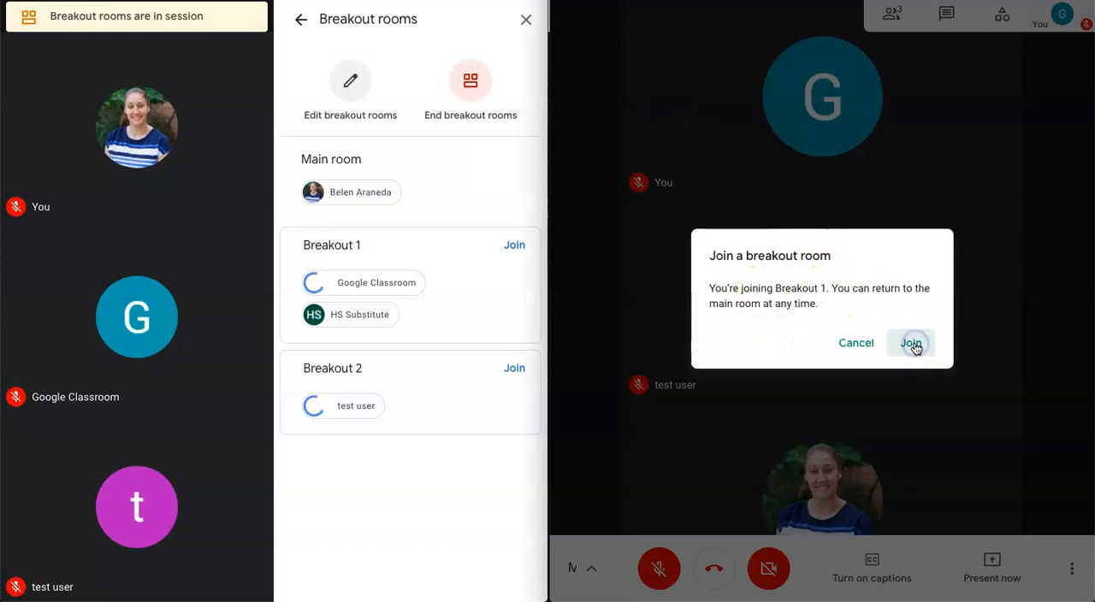
pyautogui.click(910, 343)
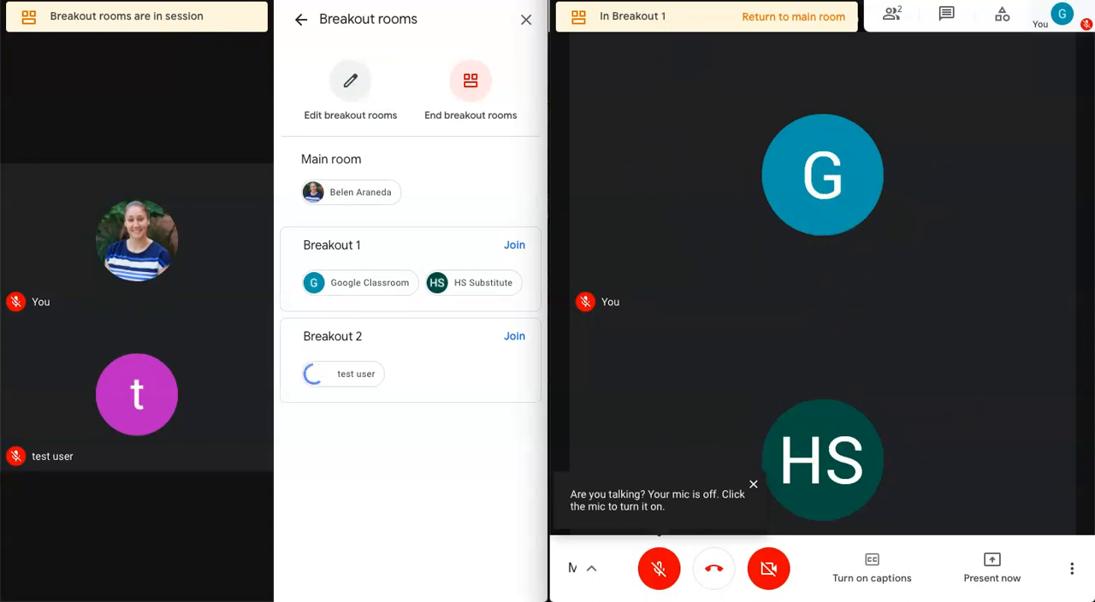
# Step: Accept the Breakout 2 join prompt in test user's window
pyautogui.click(514, 335)
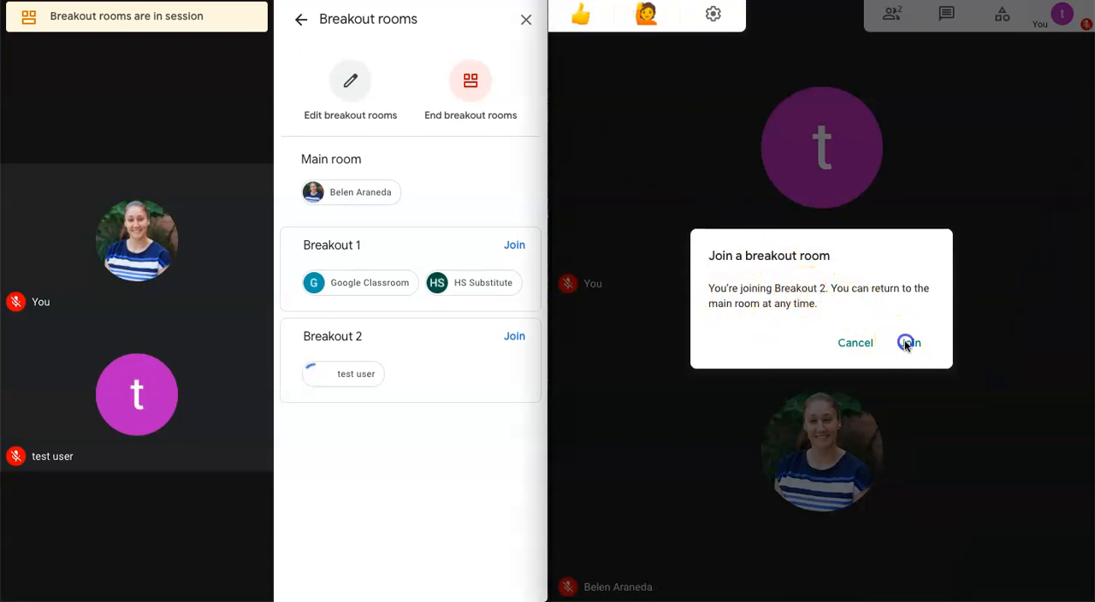
pyautogui.click(911, 343)
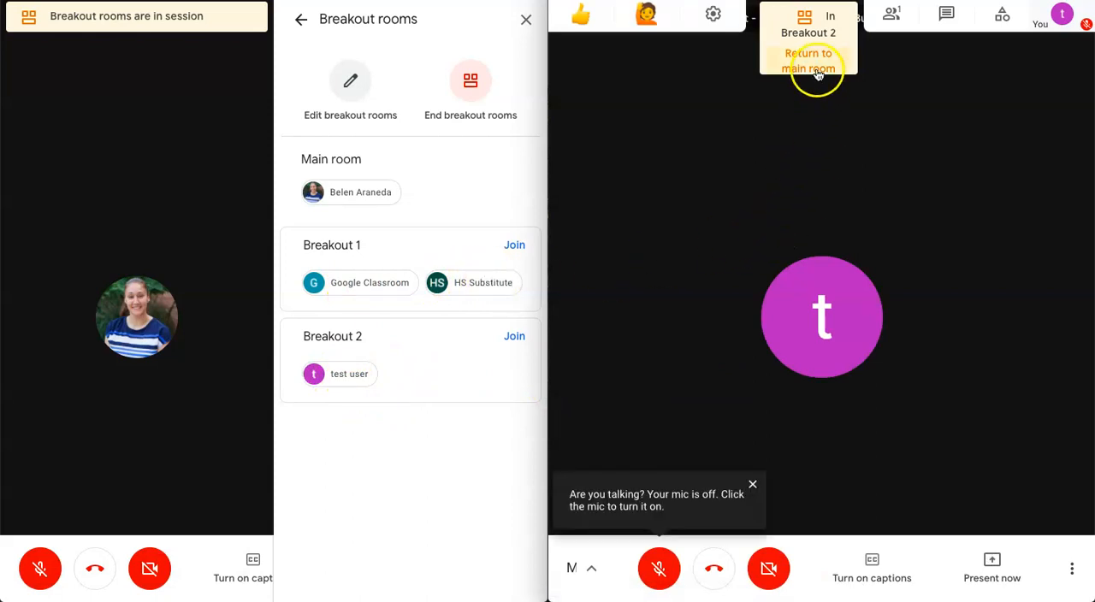
pyautogui.click(807, 63)
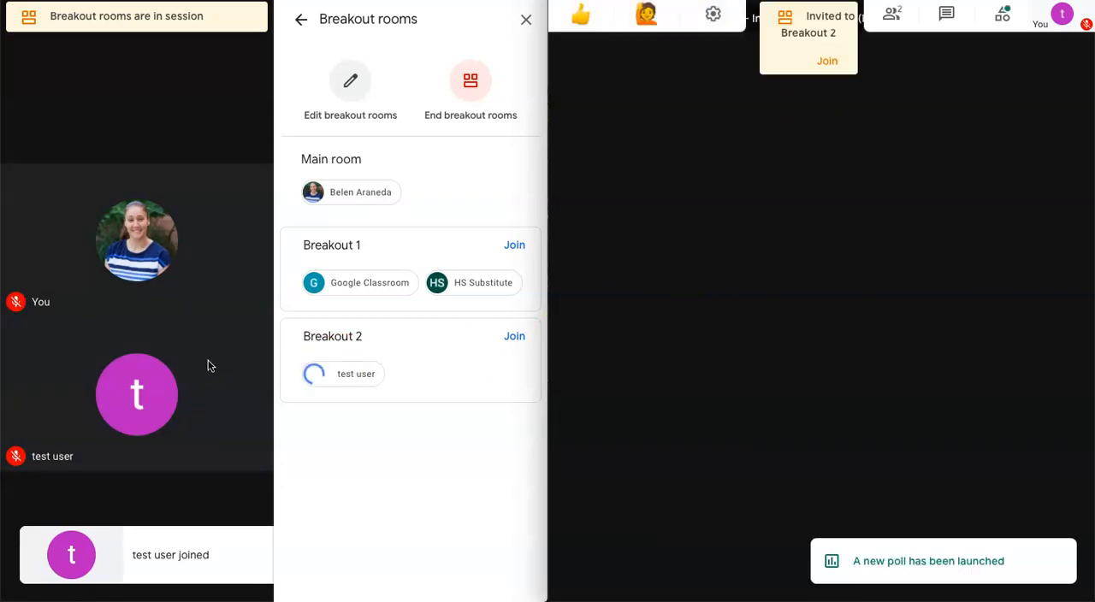
pyautogui.click(826, 61)
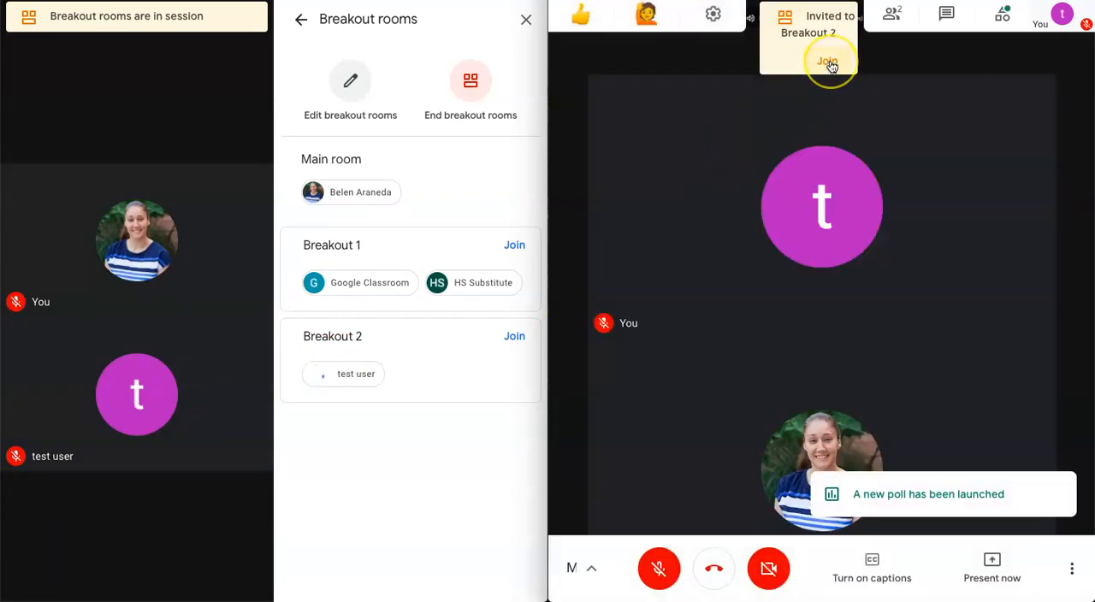
pyautogui.click(824, 60)
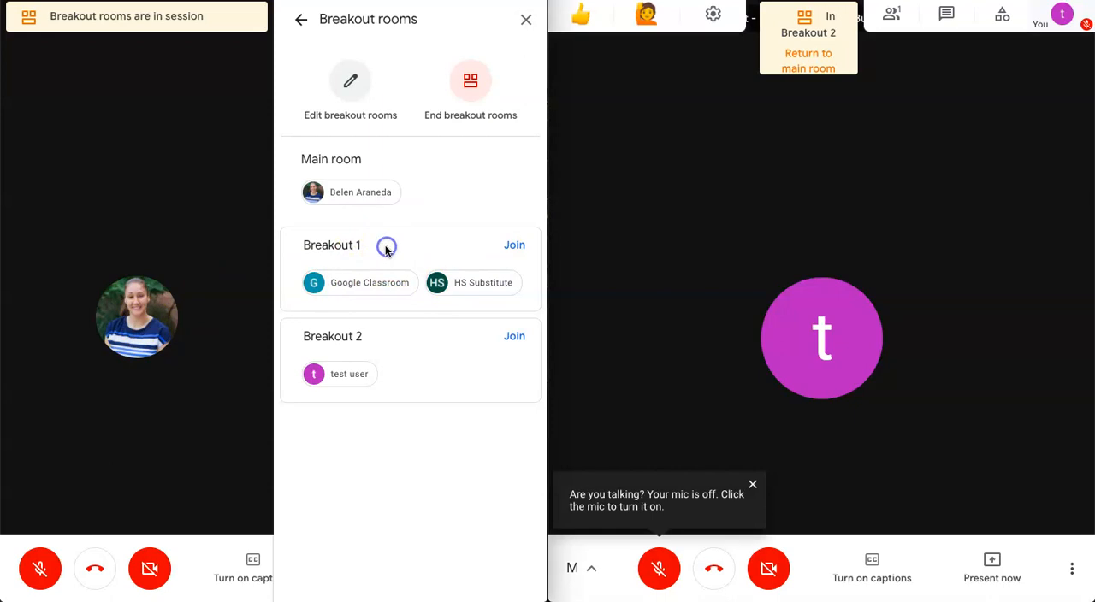
pyautogui.moveTo(480, 248)
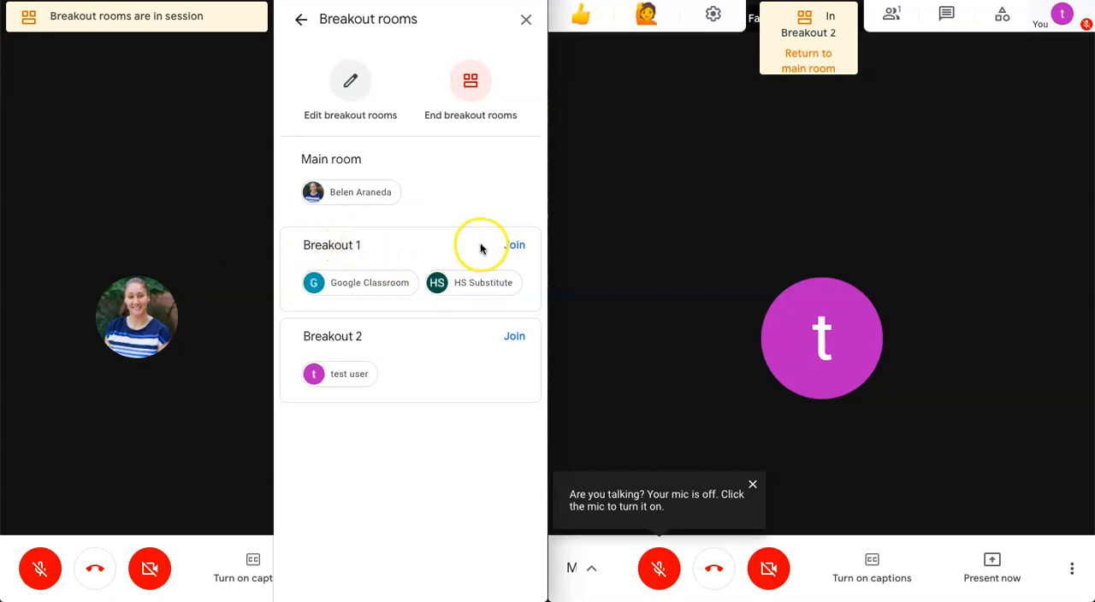
pyautogui.moveTo(514, 246)
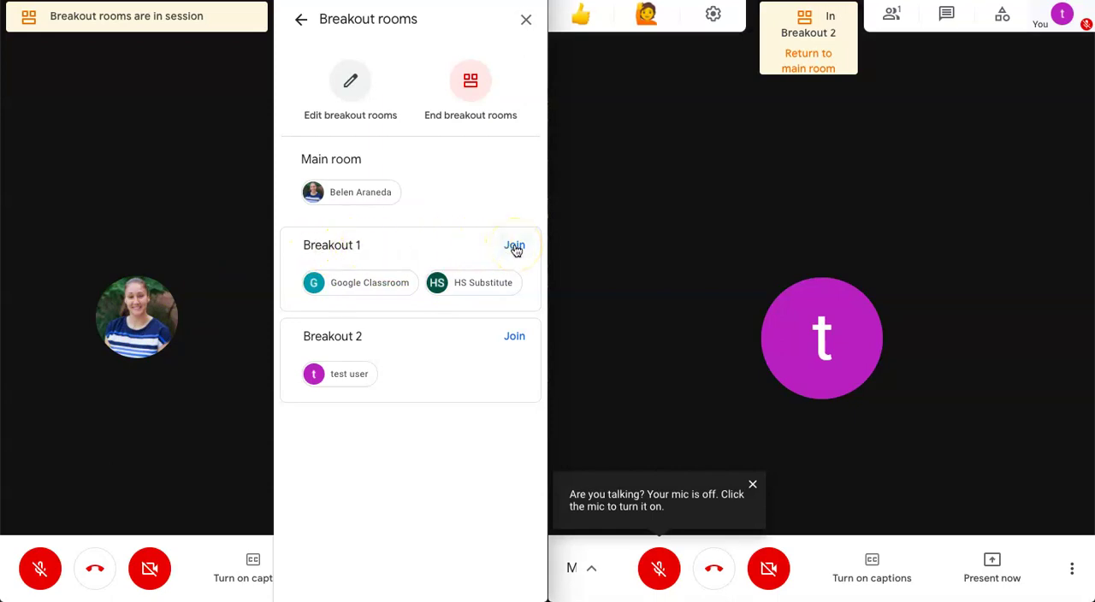
# Step: Join Breakout 1 as host Belen Araneda from the Breakout rooms panel
pyautogui.click(515, 245)
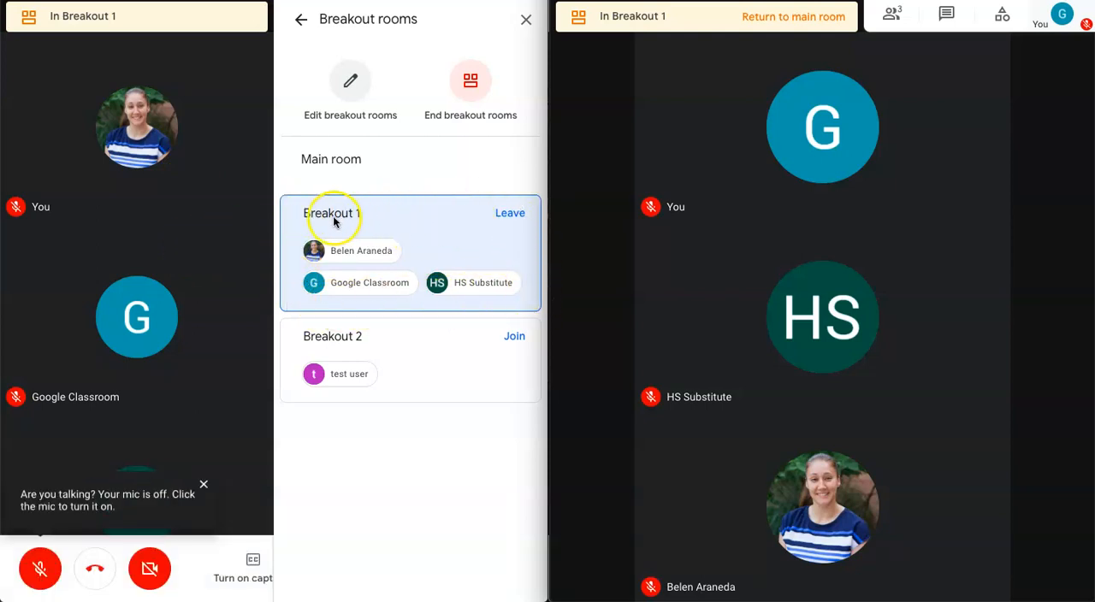
pyautogui.moveTo(375, 162)
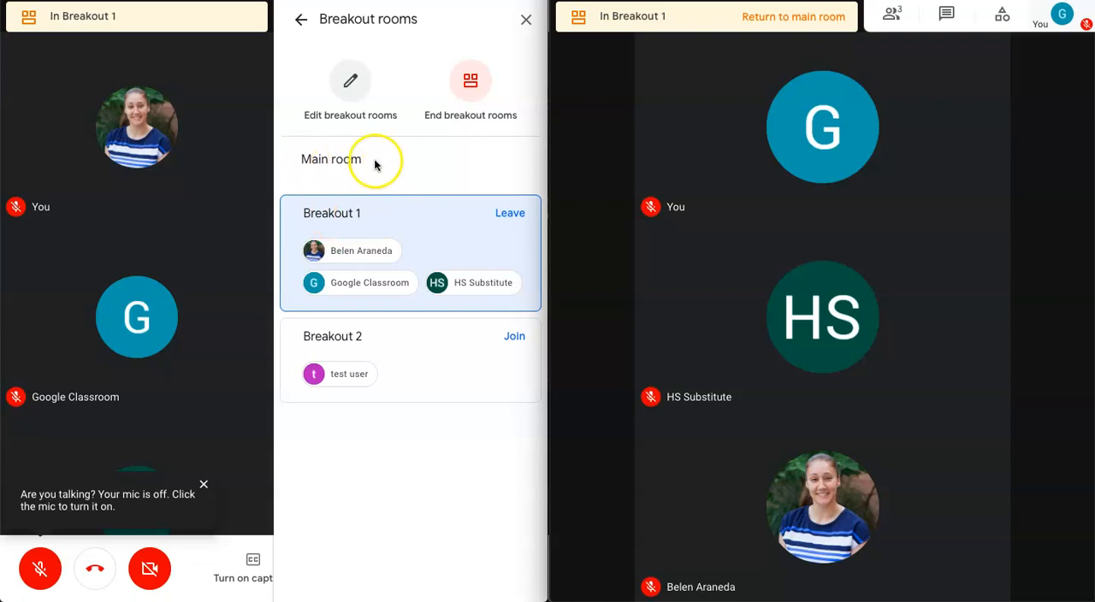
pyautogui.moveTo(352, 341)
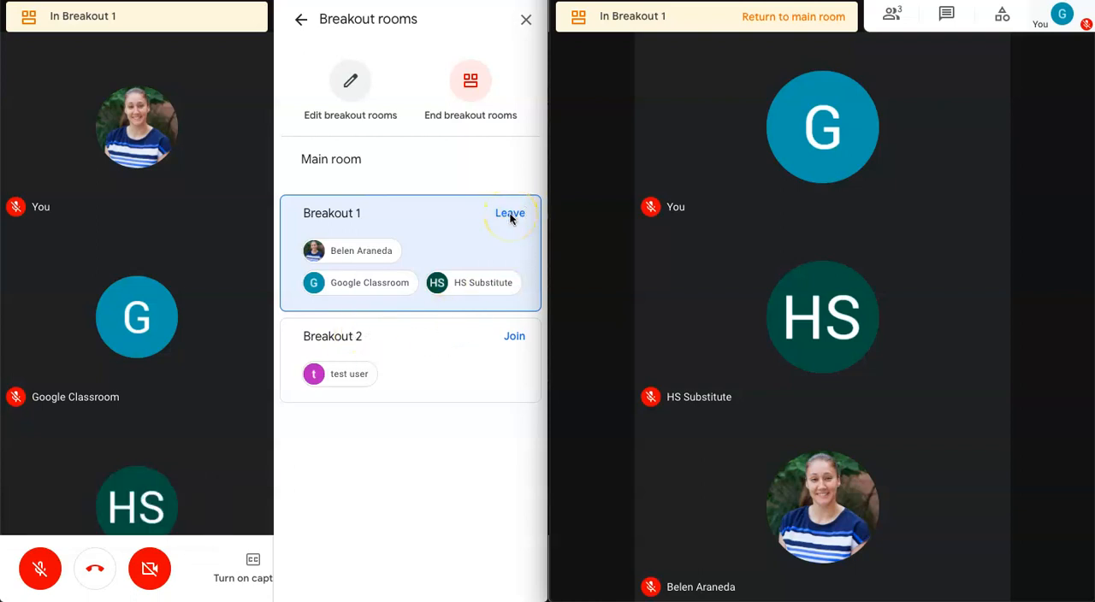
pyautogui.moveTo(490, 217)
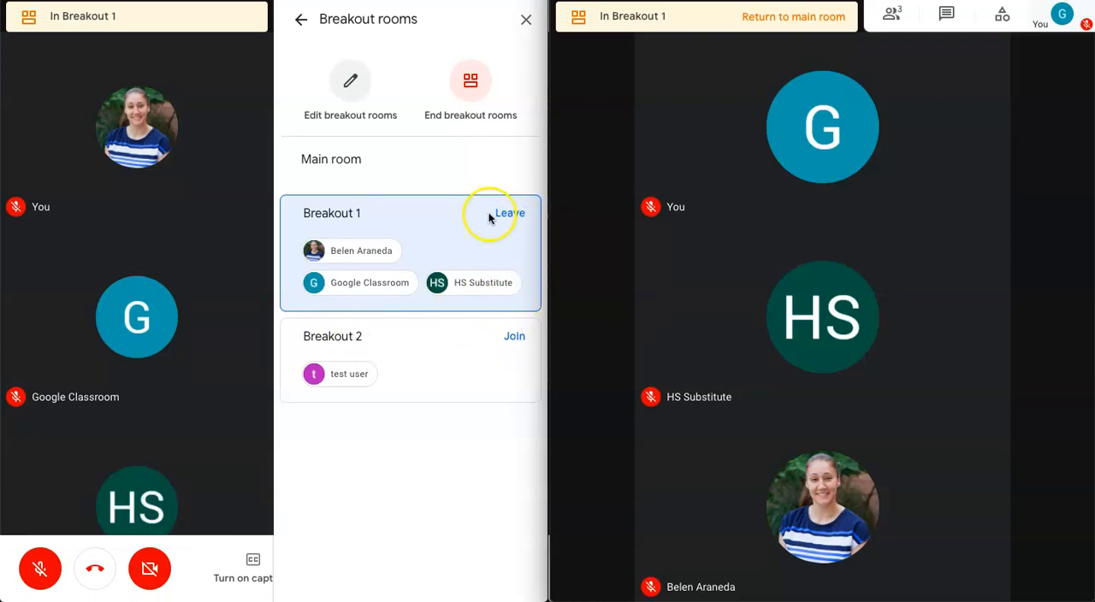
pyautogui.moveTo(514, 340)
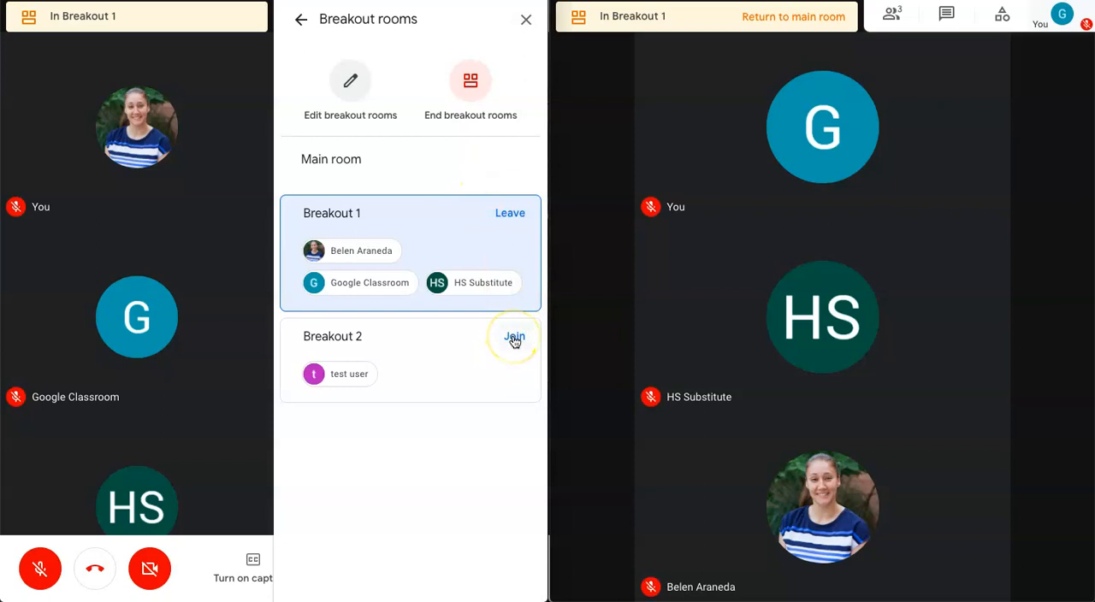
# Step: Move the host into Breakout 2 and reopen the breakout rooms overview
pyautogui.click(514, 336)
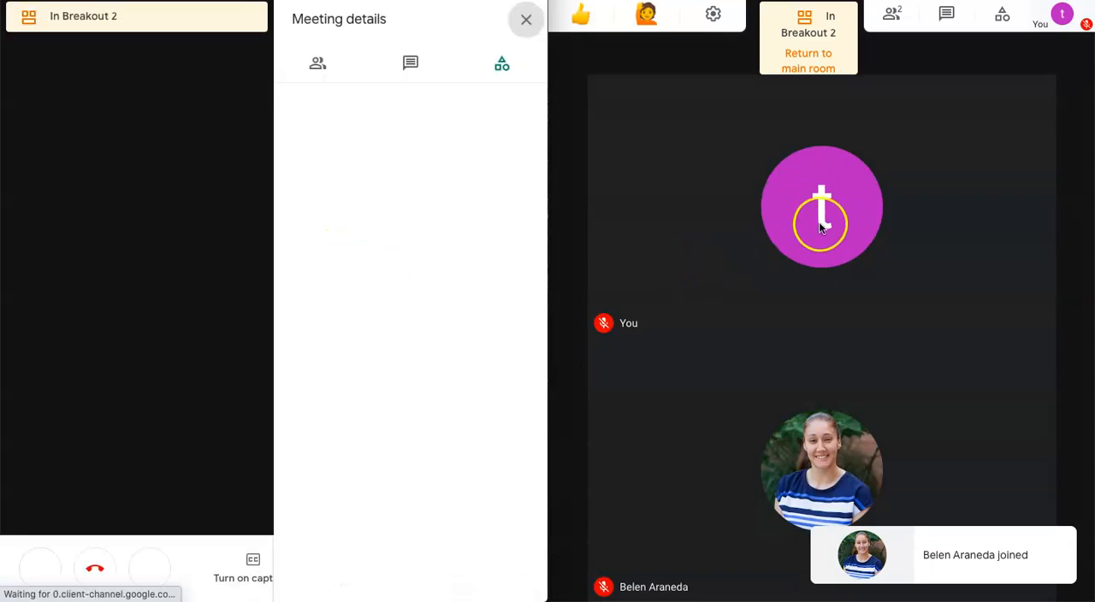
pyautogui.click(501, 64)
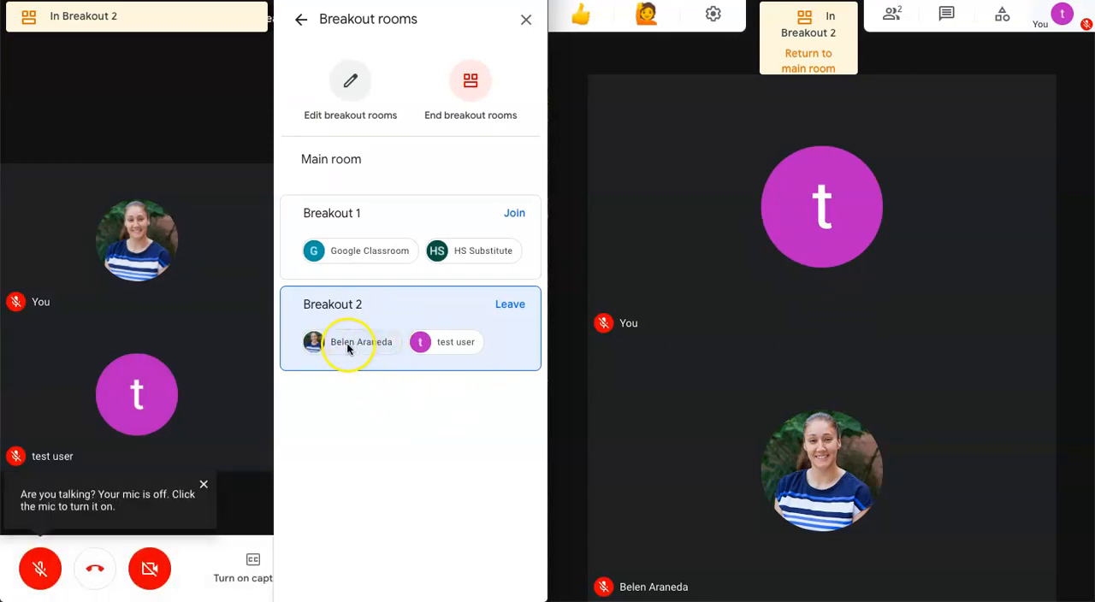
pyautogui.moveTo(338, 342)
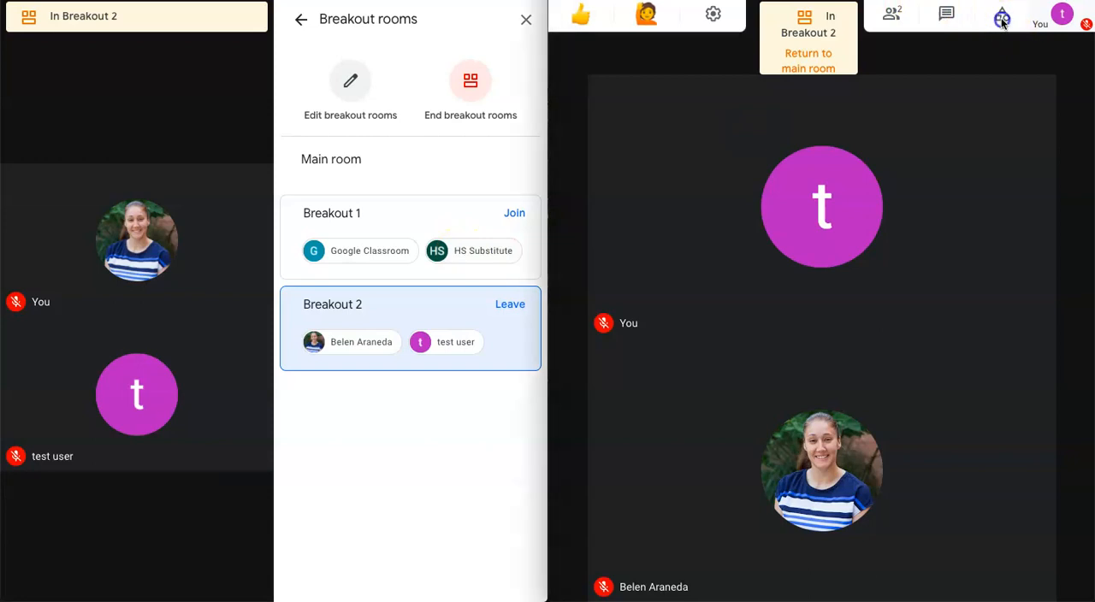
pyautogui.click(1000, 21)
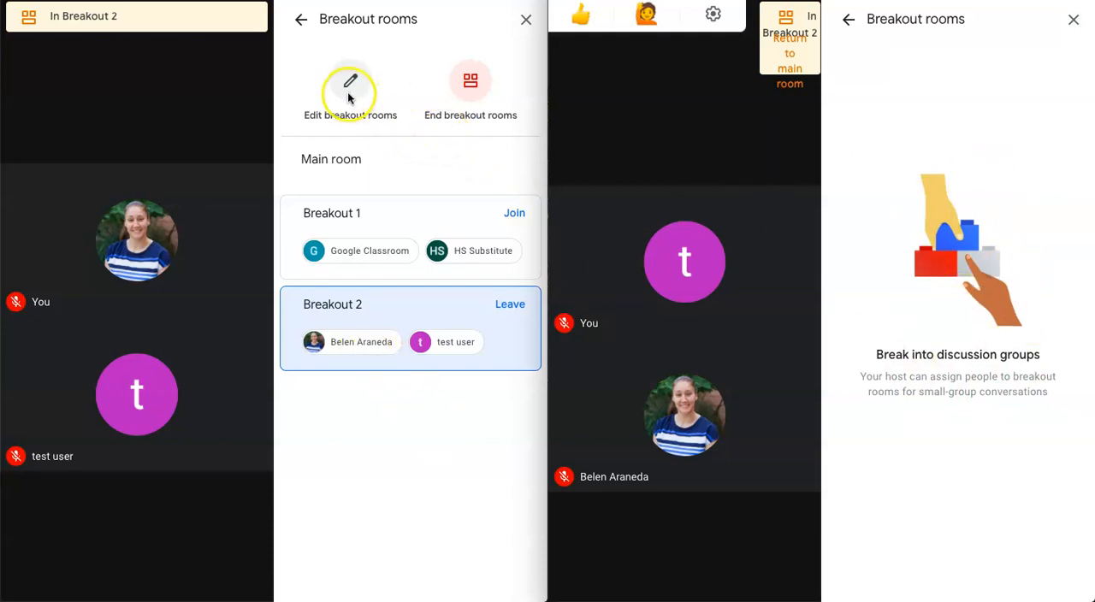
# Step: Edit rooms to drag HS Substitute into Breakout 2, save, and accept test user's move
pyautogui.click(349, 85)
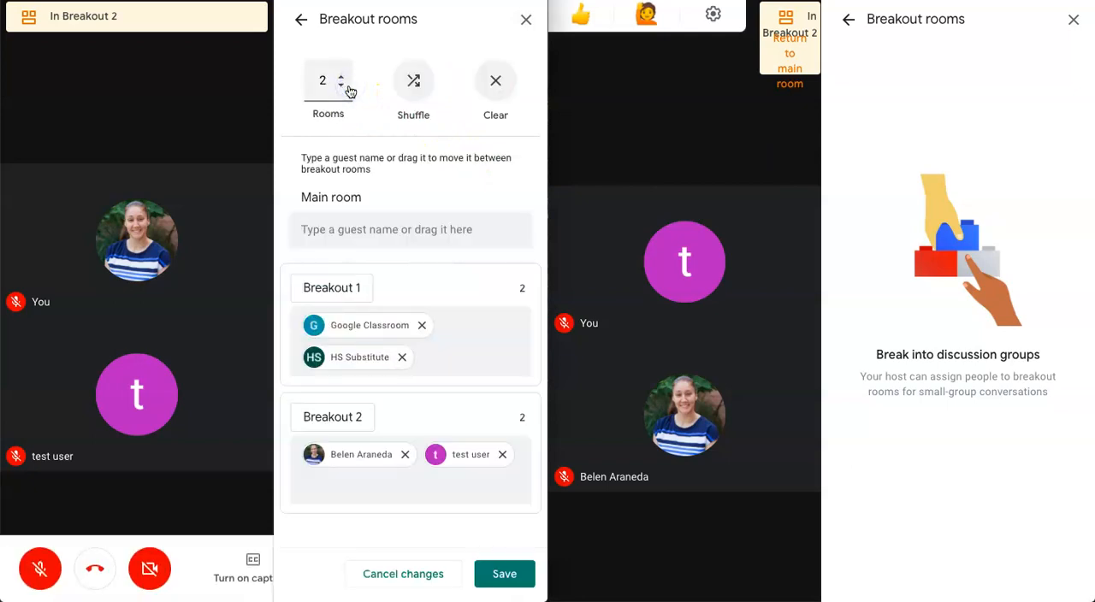
pyautogui.moveTo(451, 222)
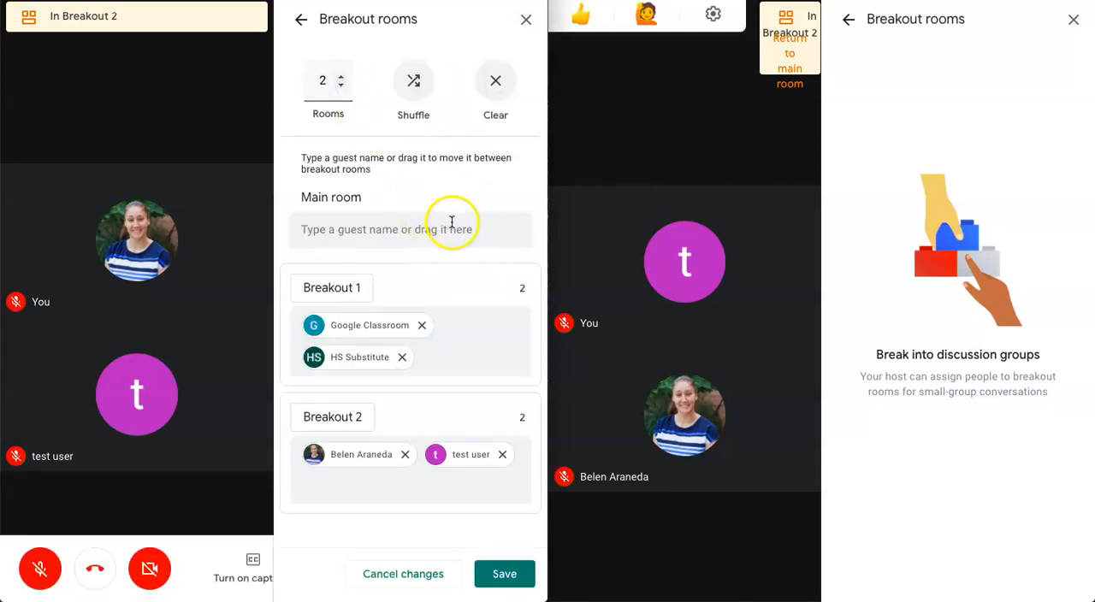
pyautogui.moveTo(536, 210)
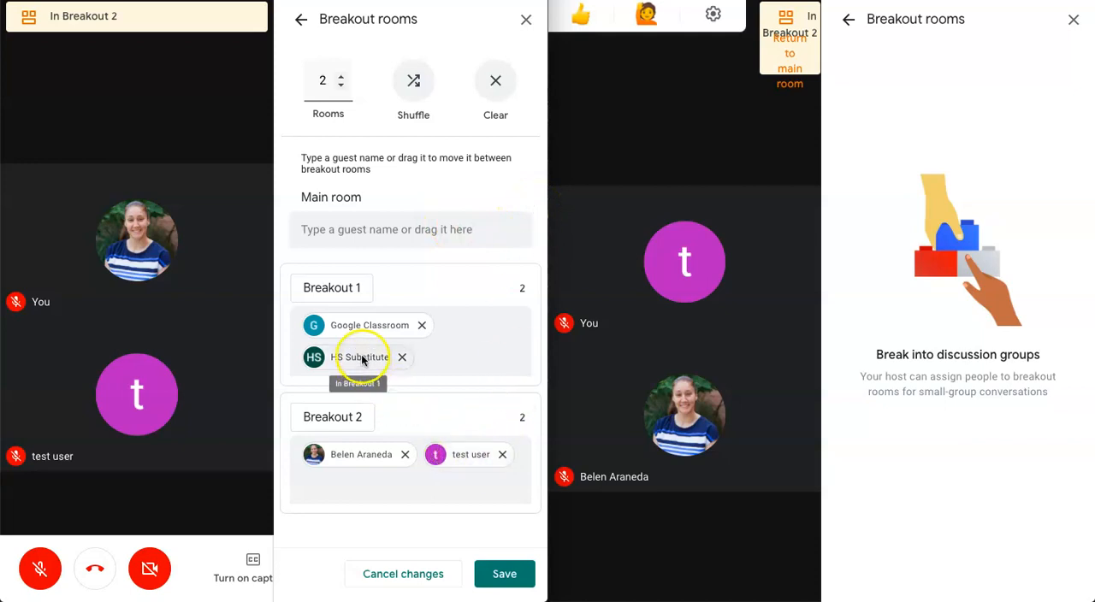
pyautogui.moveTo(360, 357); pyautogui.dragTo(466, 454)
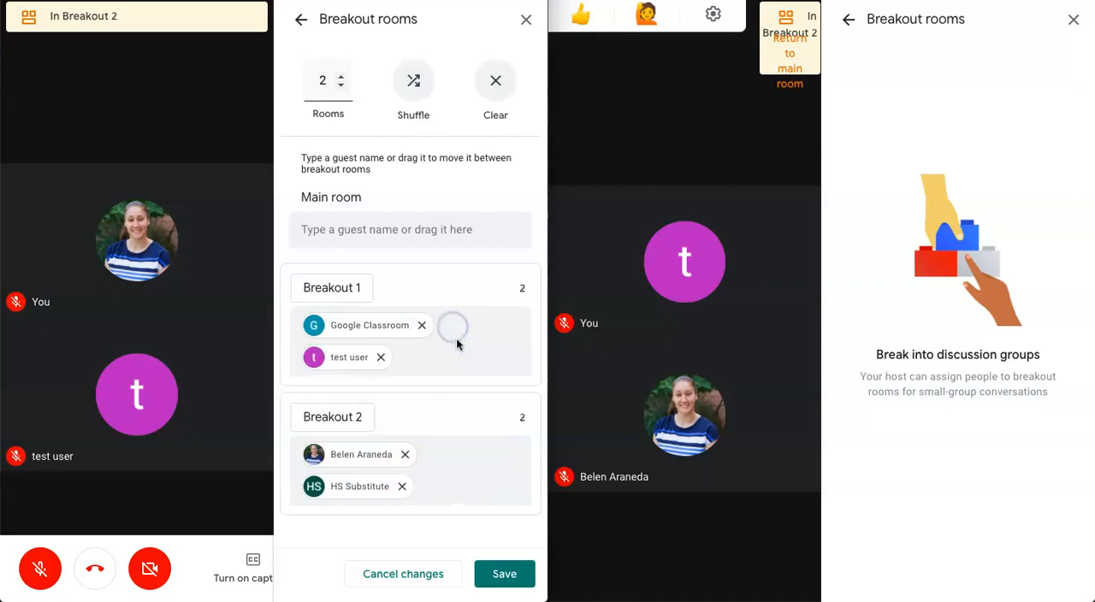
pyautogui.click(504, 574)
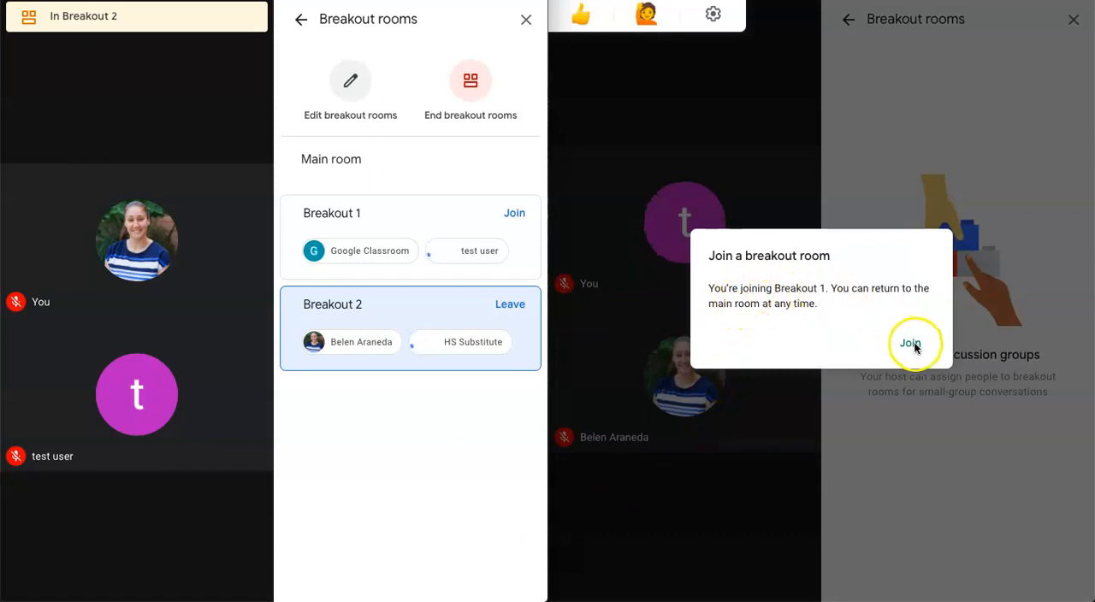
pyautogui.click(911, 343)
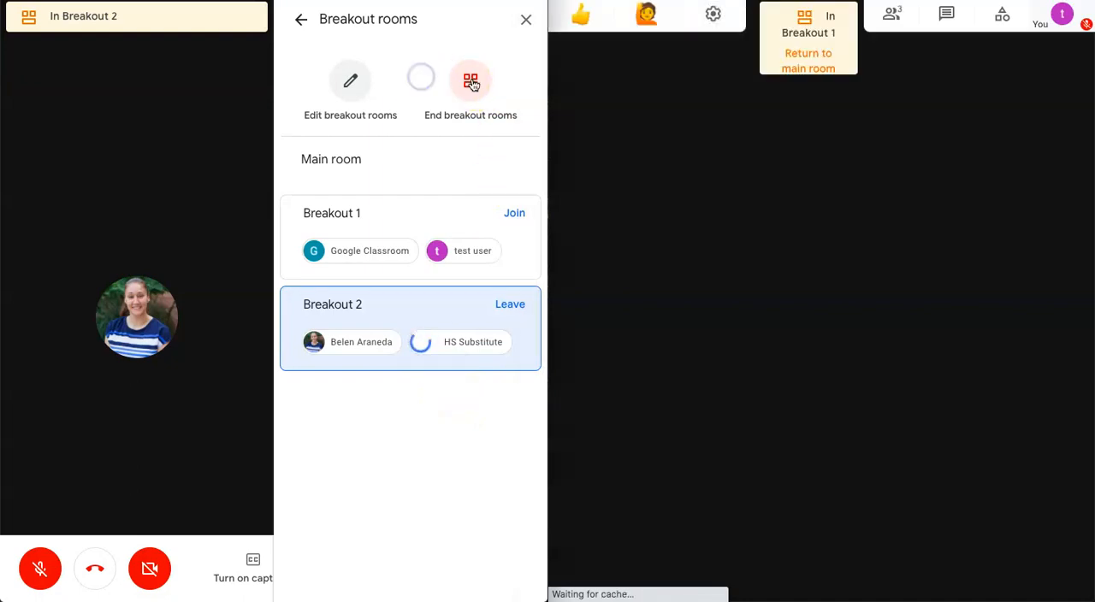
# Step: End and confirm ending all breakout rooms, then return test user and the host
pyautogui.click(469, 79)
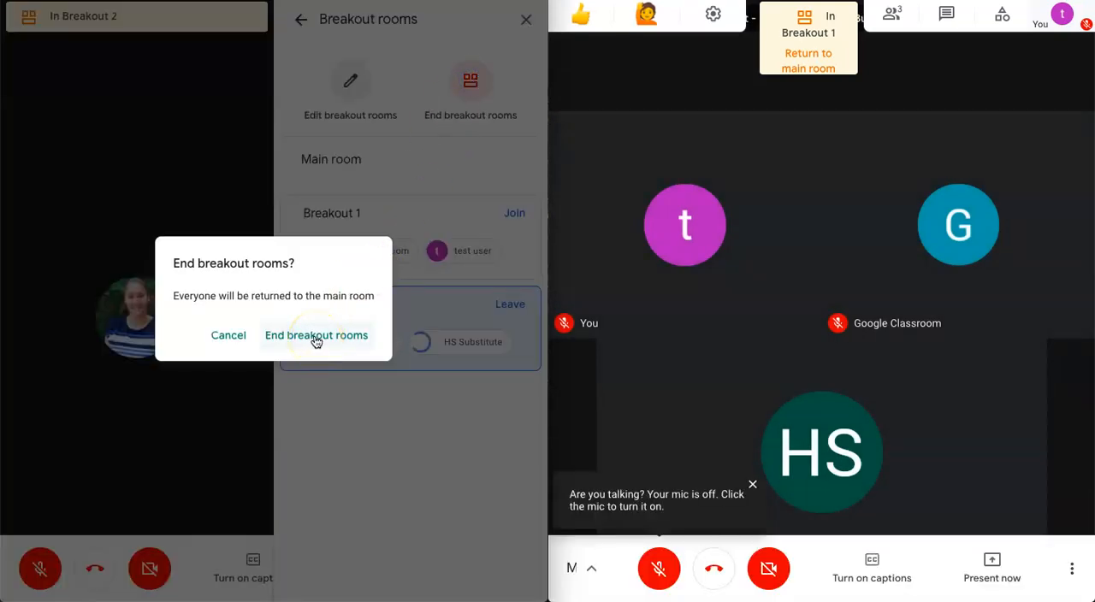
pyautogui.click(315, 335)
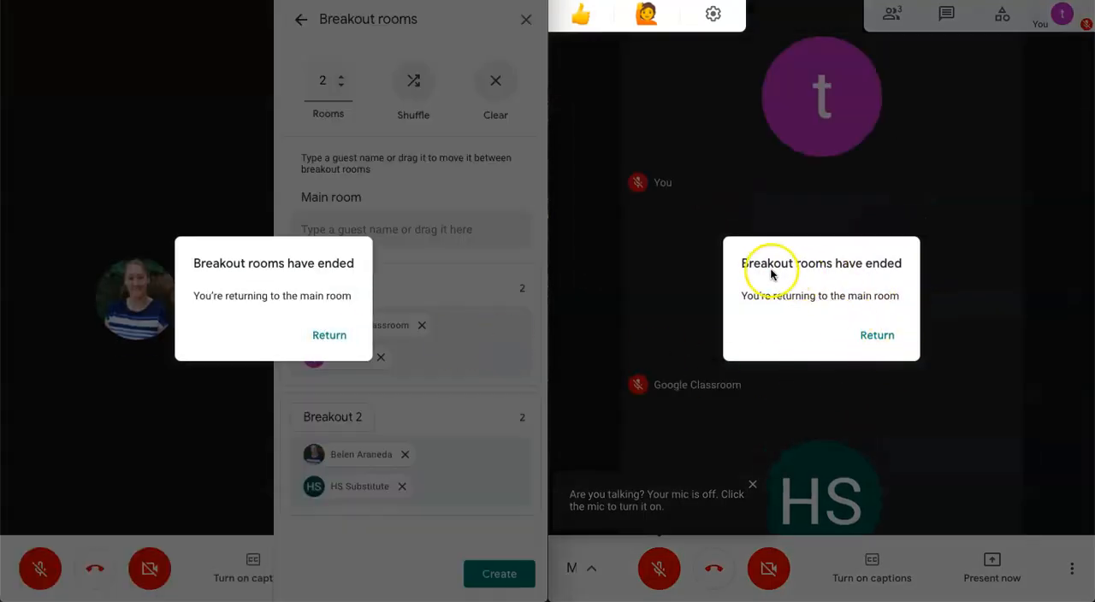
pyautogui.moveTo(813, 274)
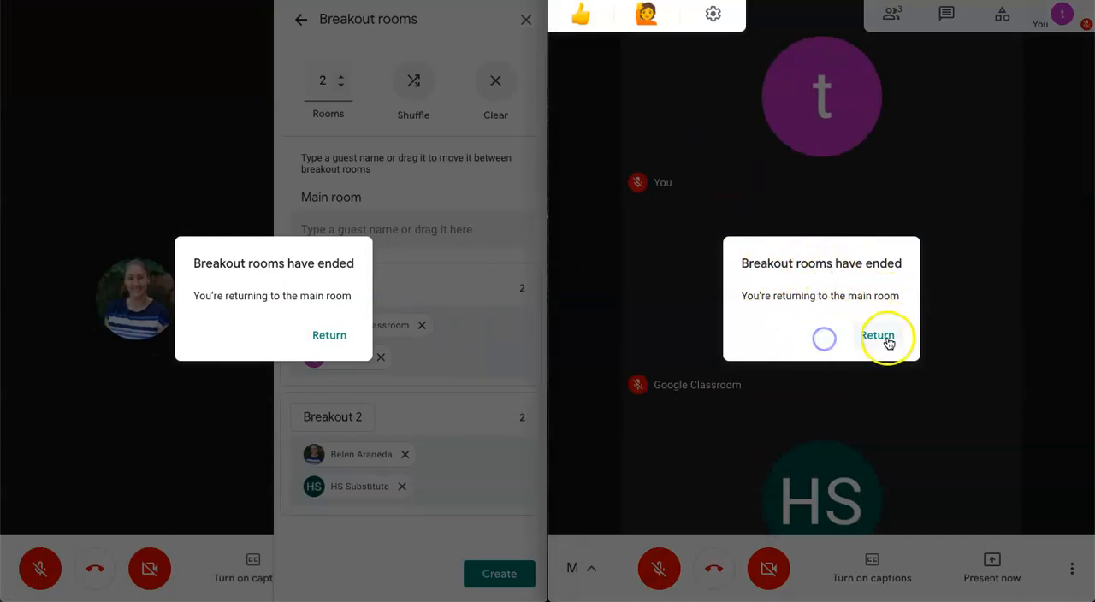
pyautogui.click(877, 335)
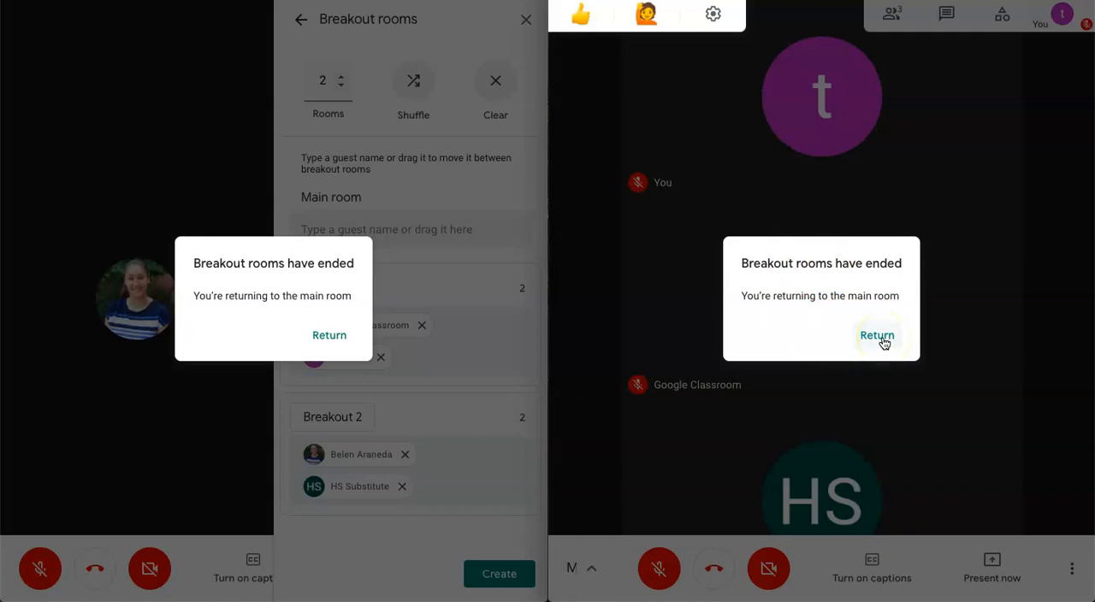
pyautogui.click(877, 336)
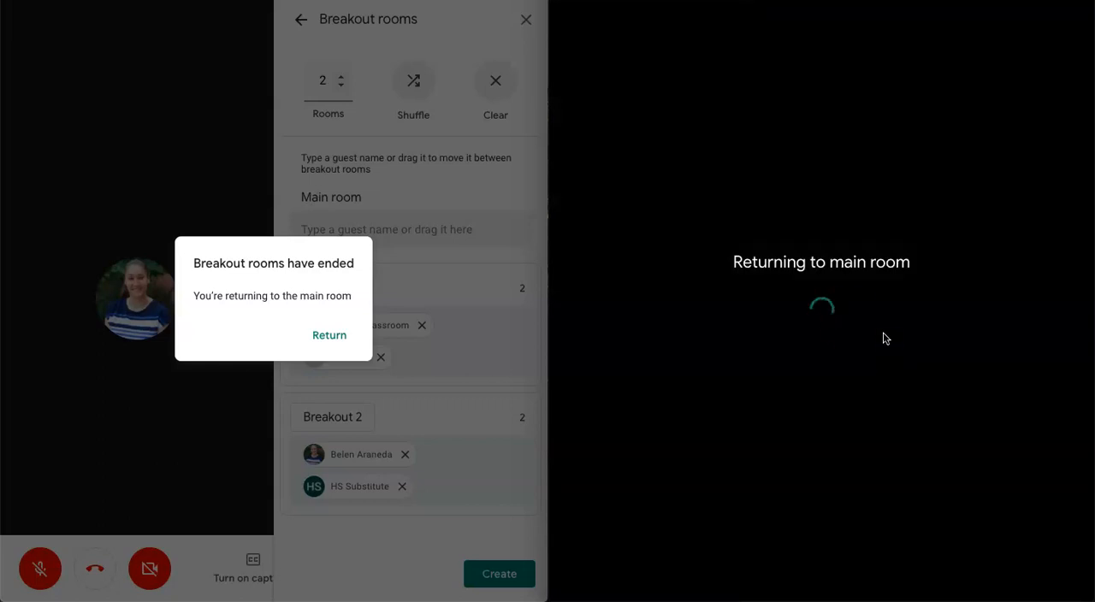
pyautogui.click(329, 335)
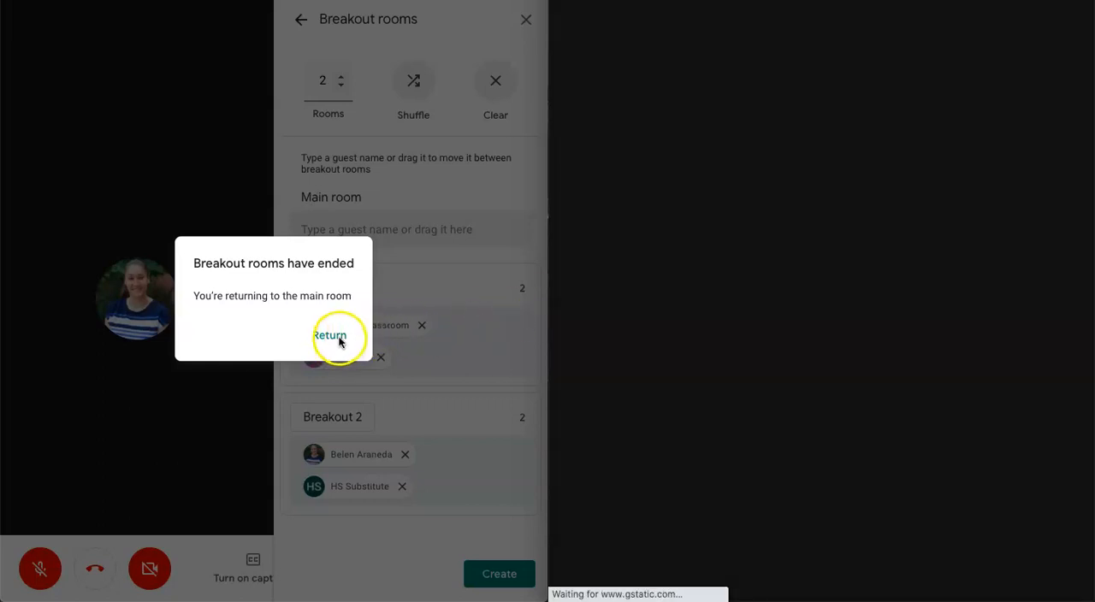
# Step: Return the host, test user and HS Substitute to the main room
pyautogui.click(336, 336)
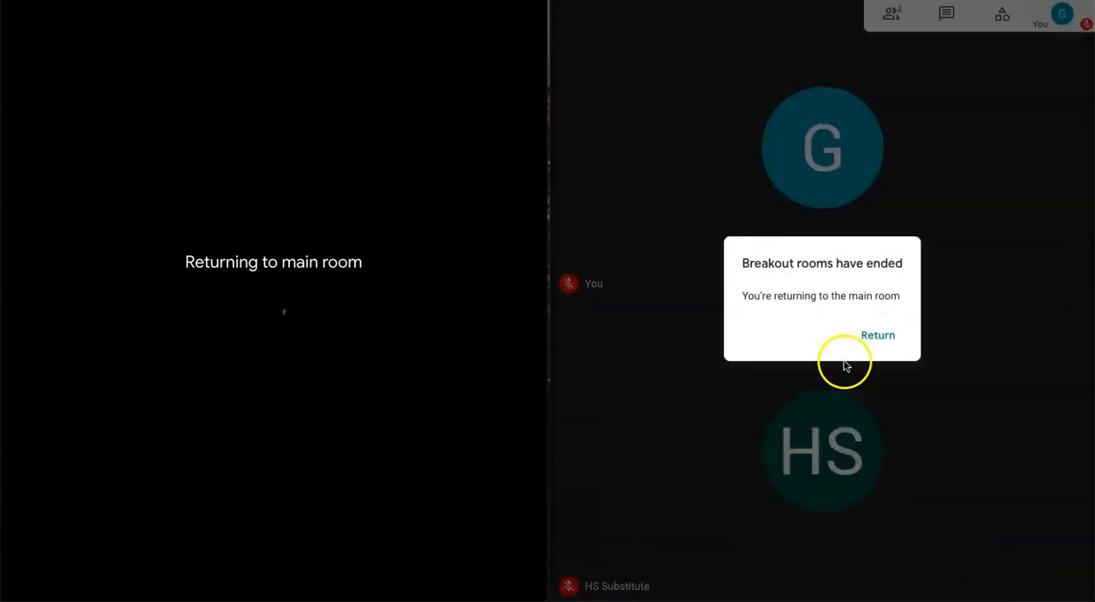
pyautogui.click(877, 334)
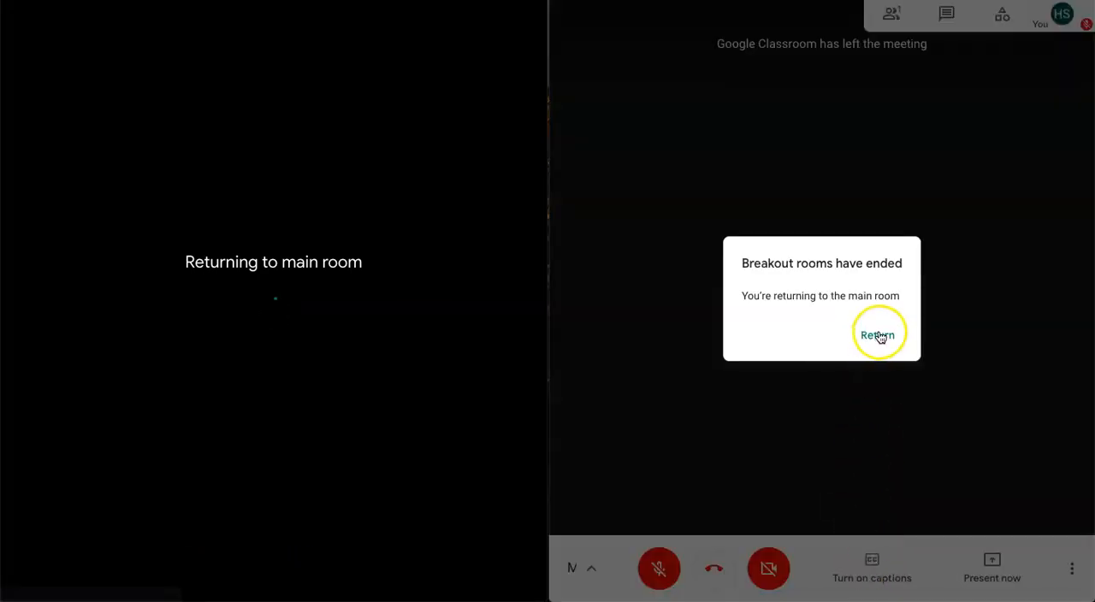
pyautogui.click(879, 332)
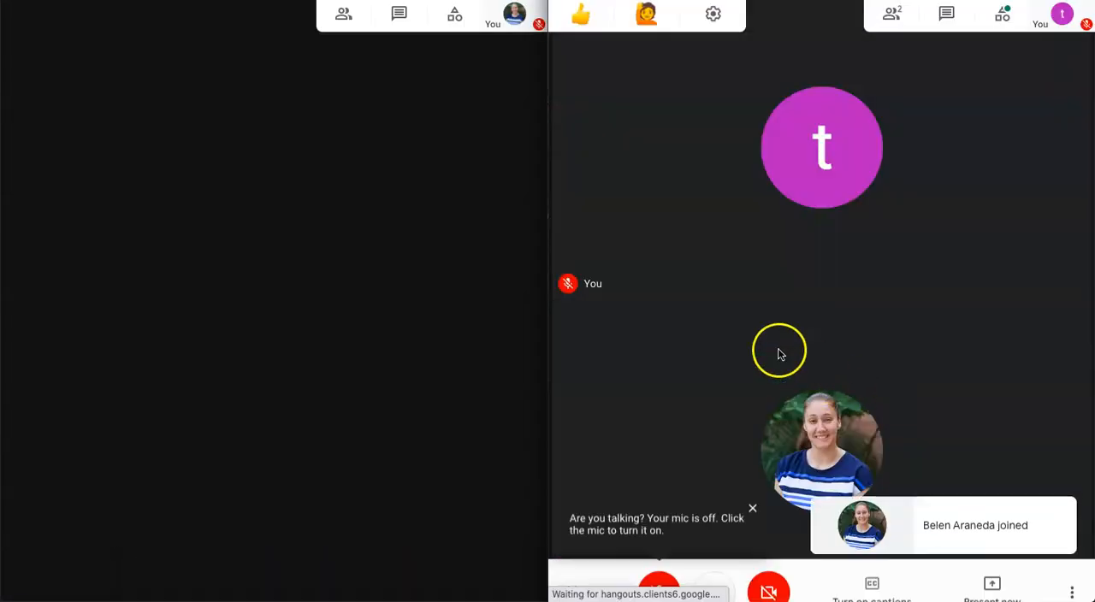
pyautogui.moveTo(767, 325)
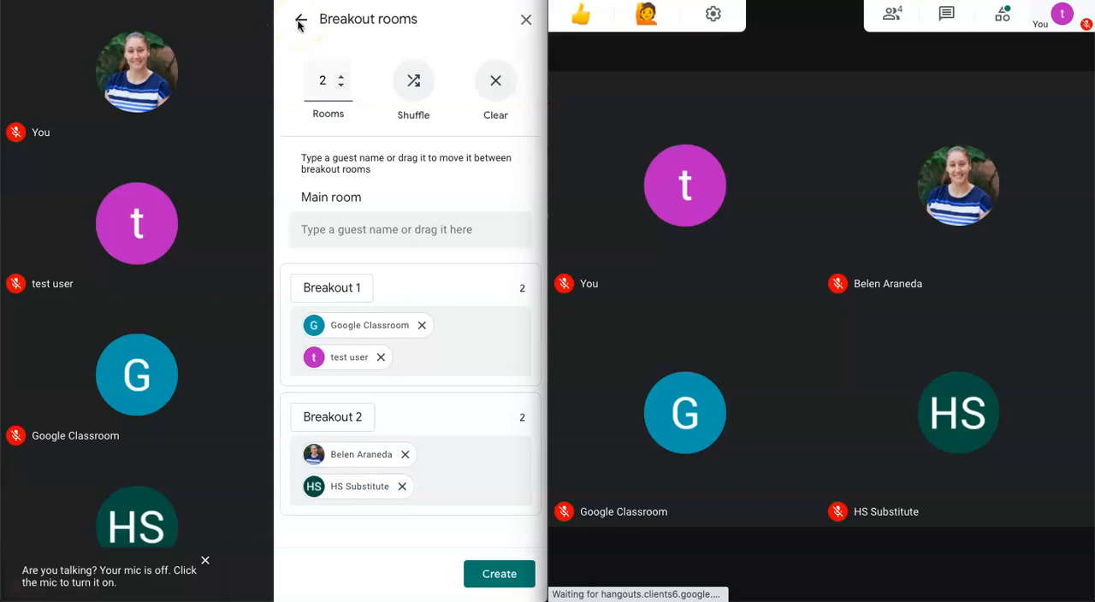
# Step: Go back from the Breakout rooms panel to the Meeting details Activities list
pyautogui.click(299, 19)
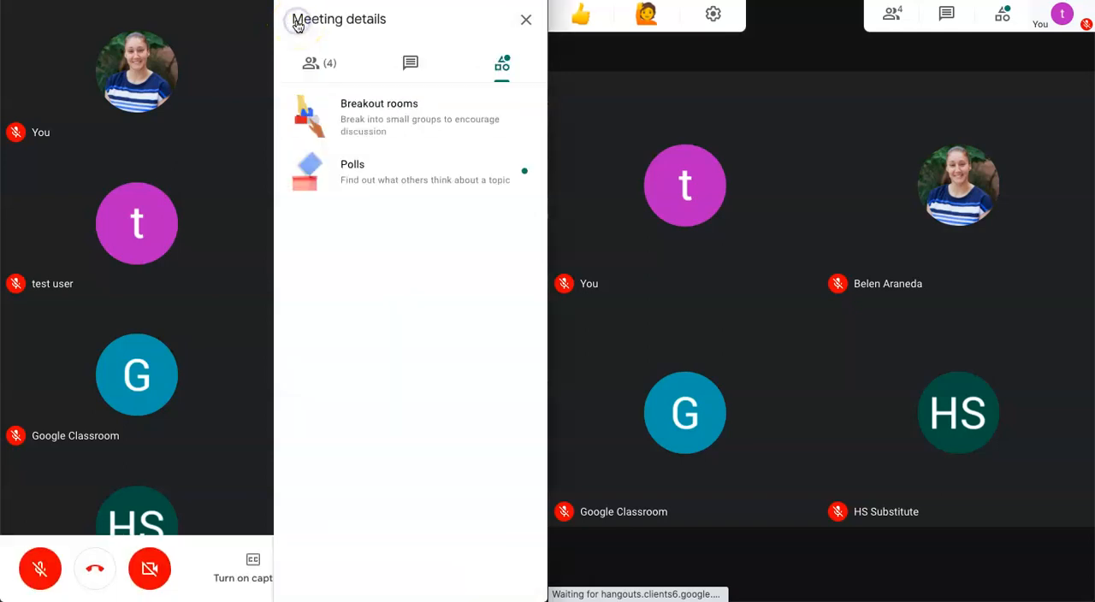
pyautogui.moveTo(526, 20)
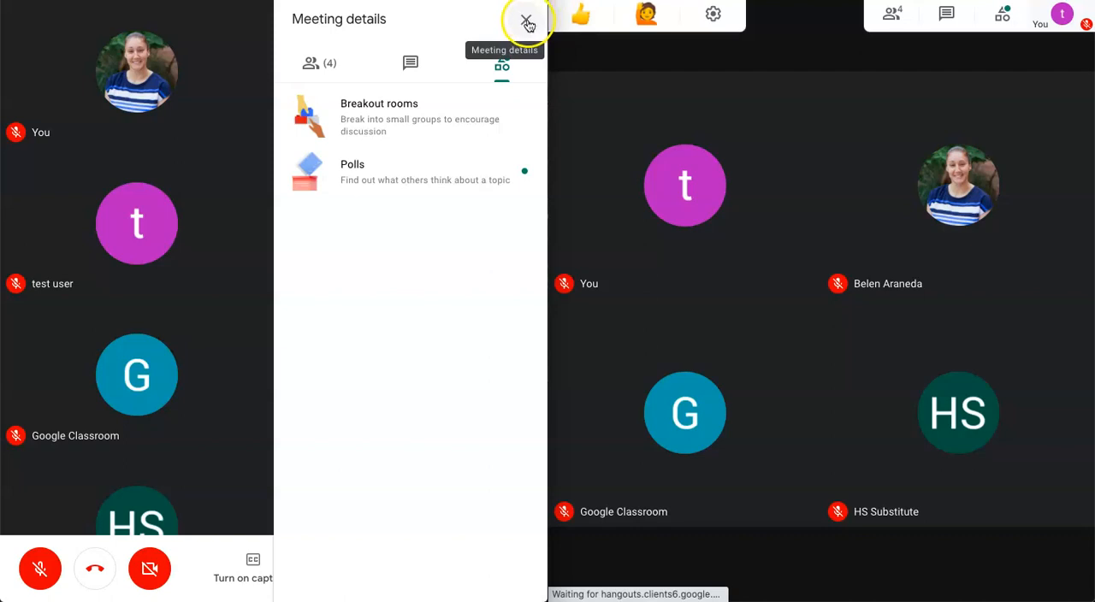